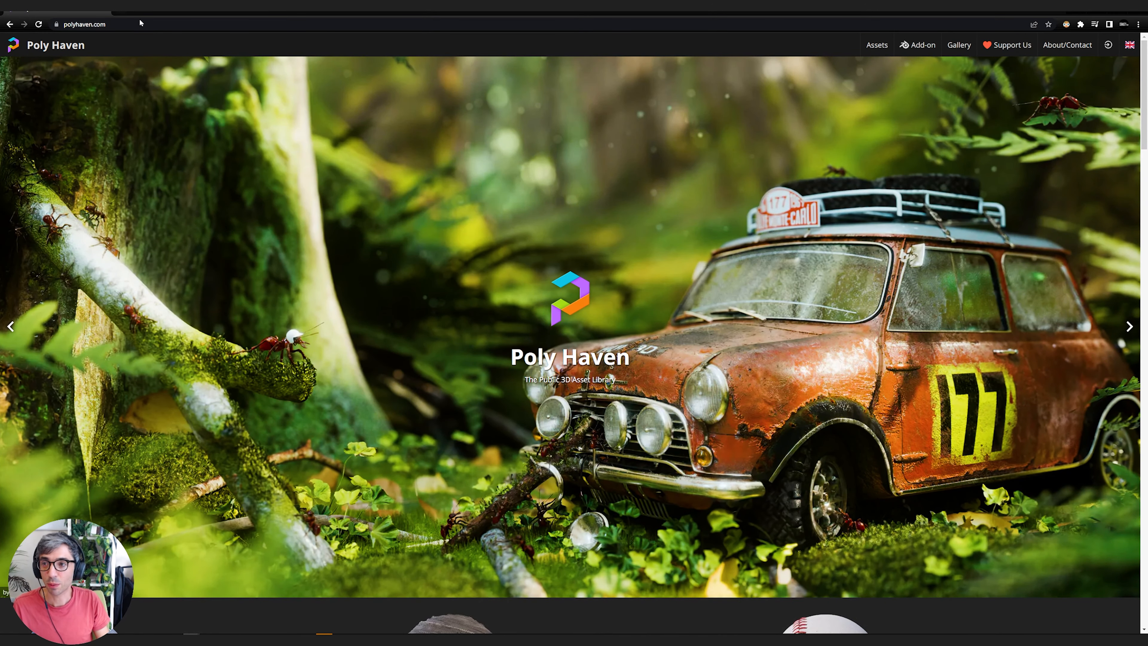
# - Browse the Poly Haven textures grid down to the Mud Cracked Dry 03 thumbnail
pyautogui.scroll(-3)
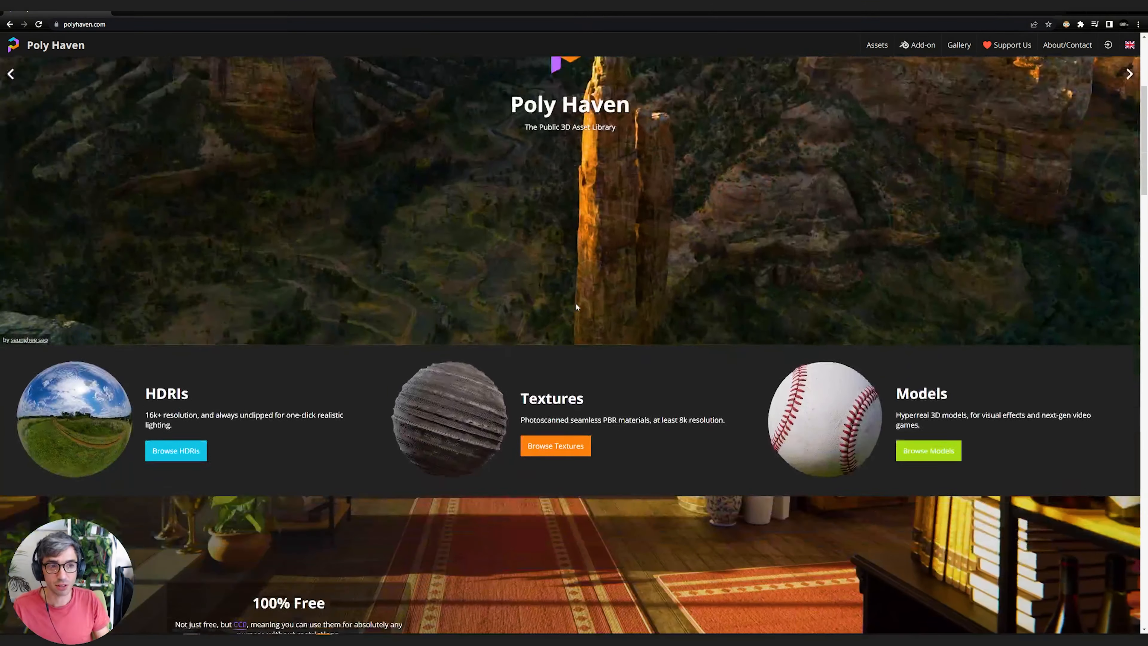
pyautogui.click(555, 445)
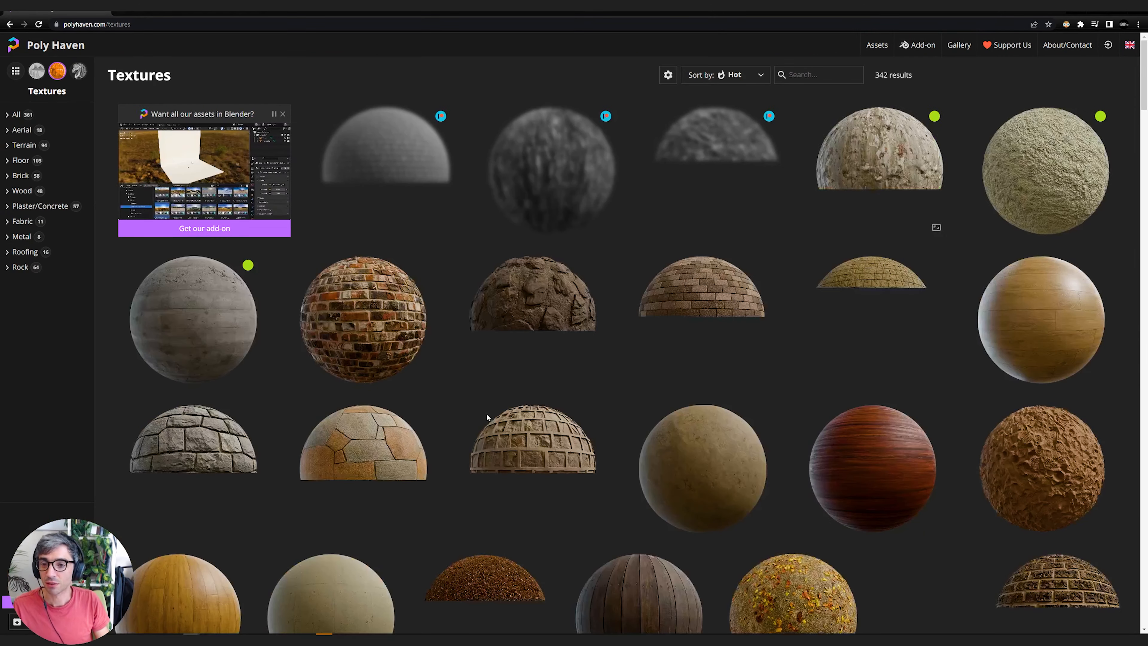
pyautogui.scroll(-3)
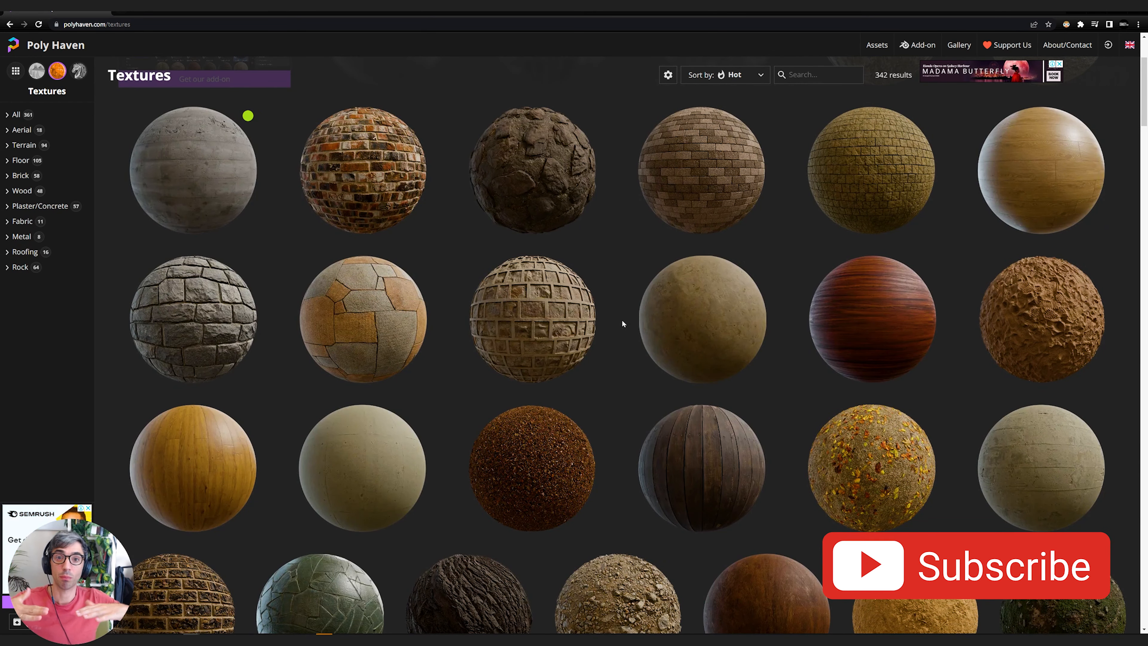
pyautogui.scroll(-3)
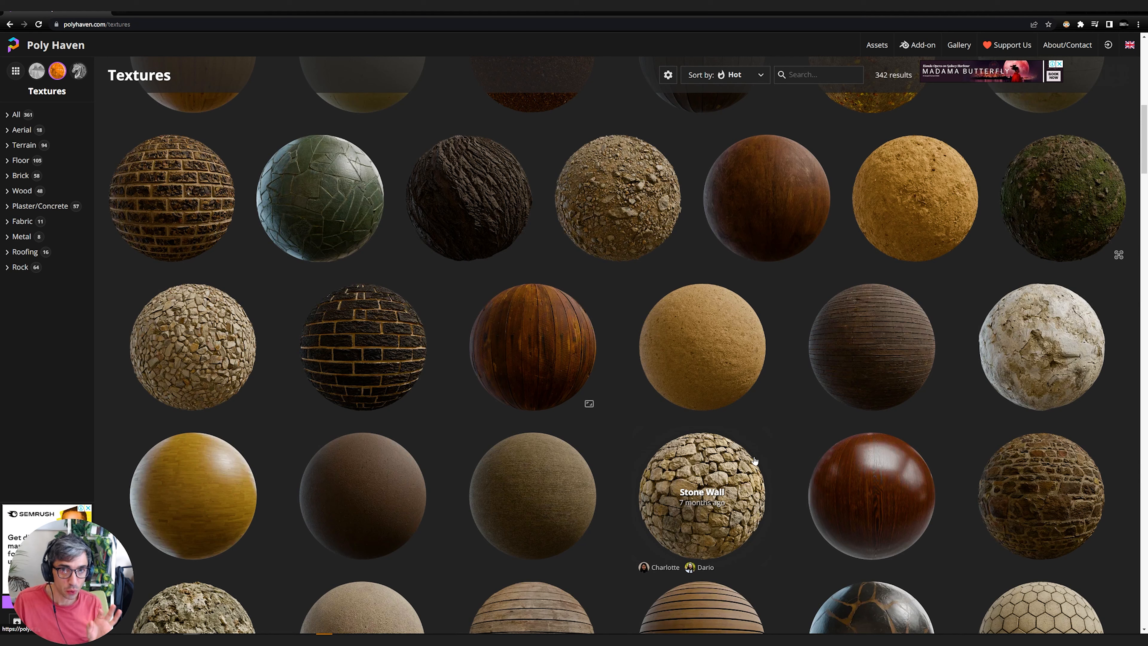
pyautogui.scroll(-3)
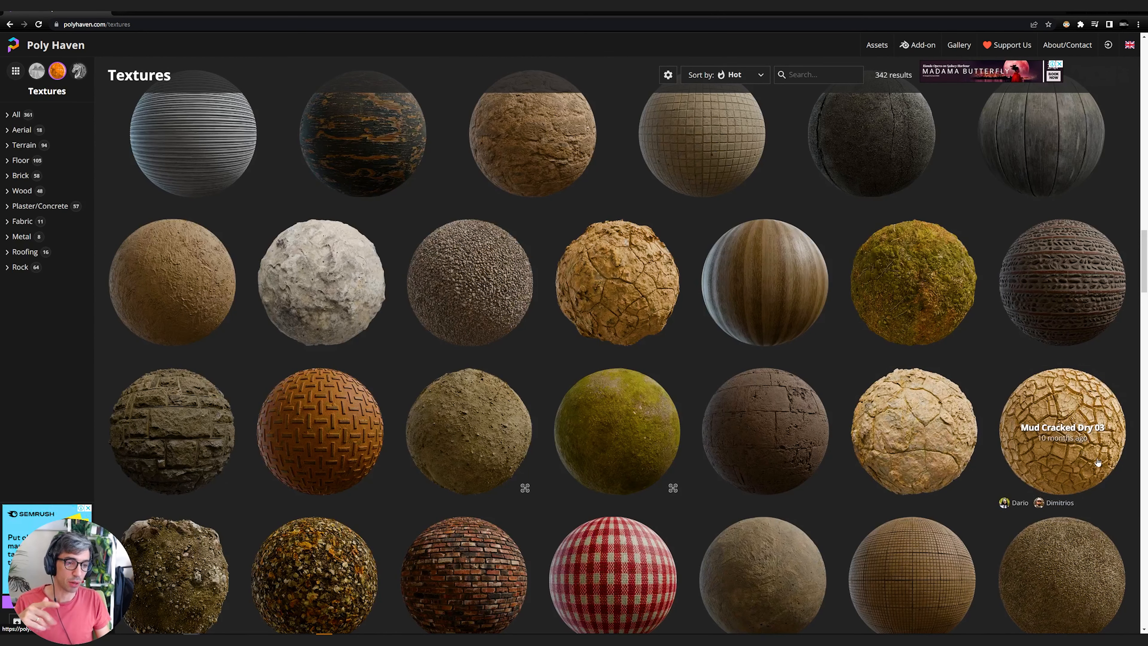
# - On the Mud Cracked Dry 03 page, select the 8K resolution for download
pyautogui.click(1061, 431)
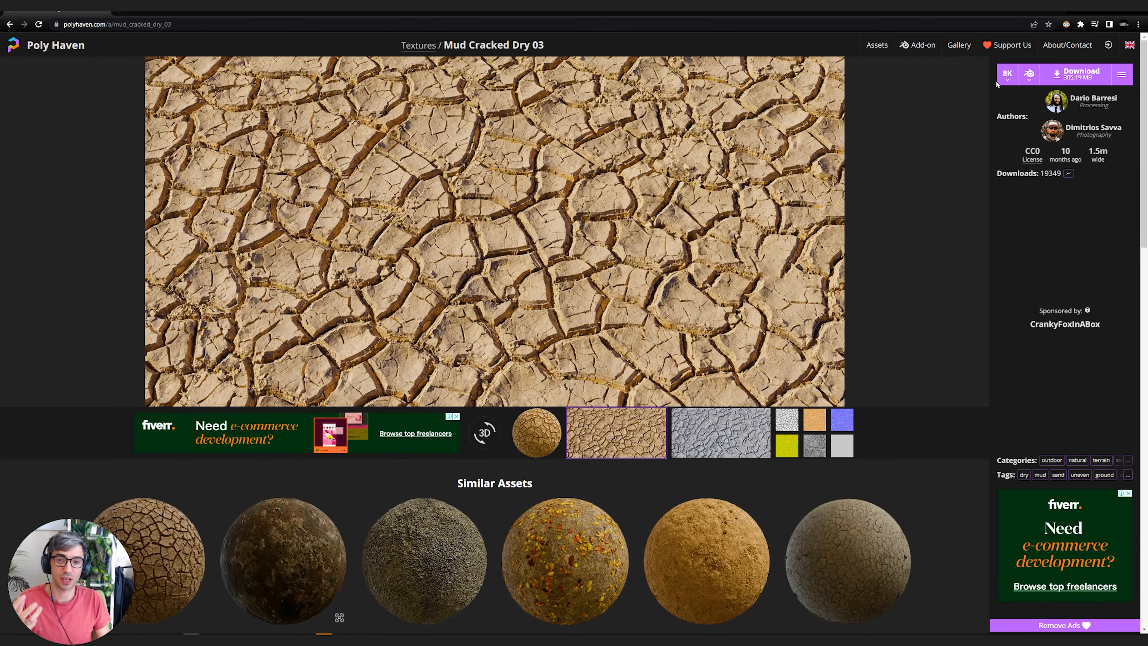
pyautogui.click(1008, 74)
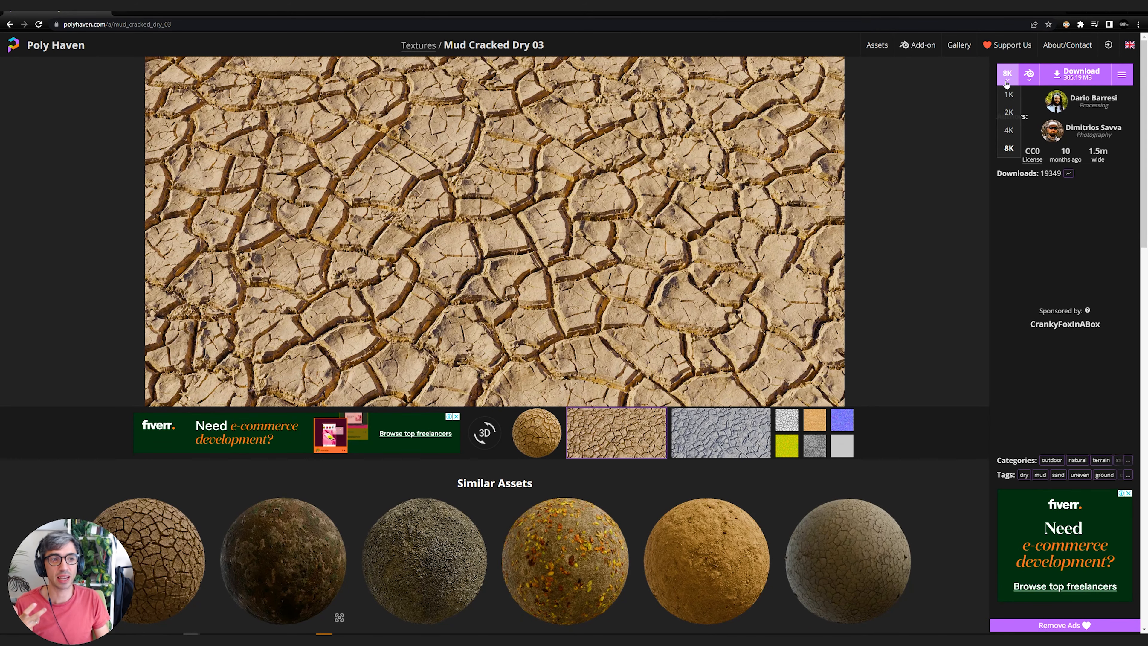
pyautogui.click(1007, 74)
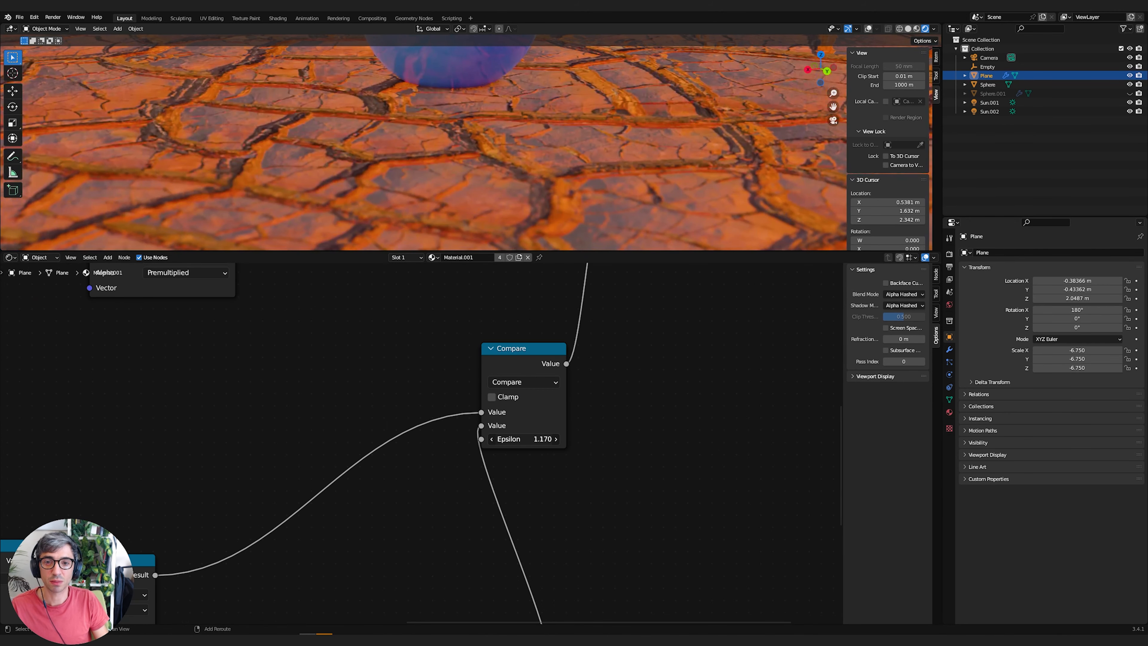
# - Add a plane with a new material using the mud diffuse, roughness and normal EXR maps
pyautogui.moveTo(555, 439); pyautogui.dragTo(506, 439)
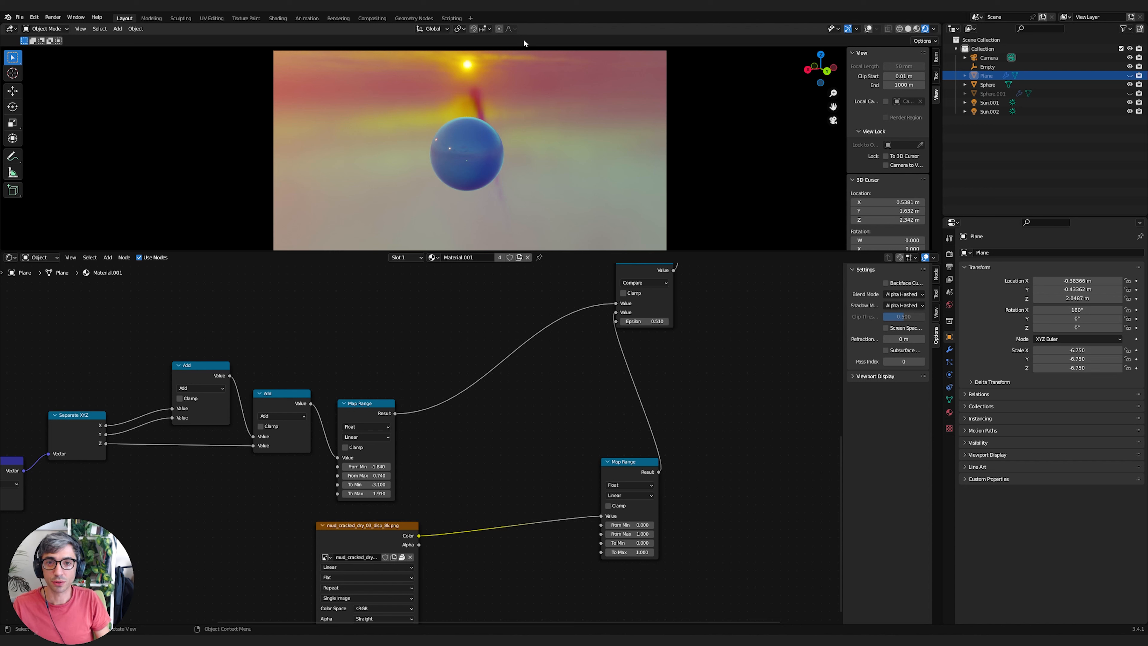
pyautogui.click(118, 29)
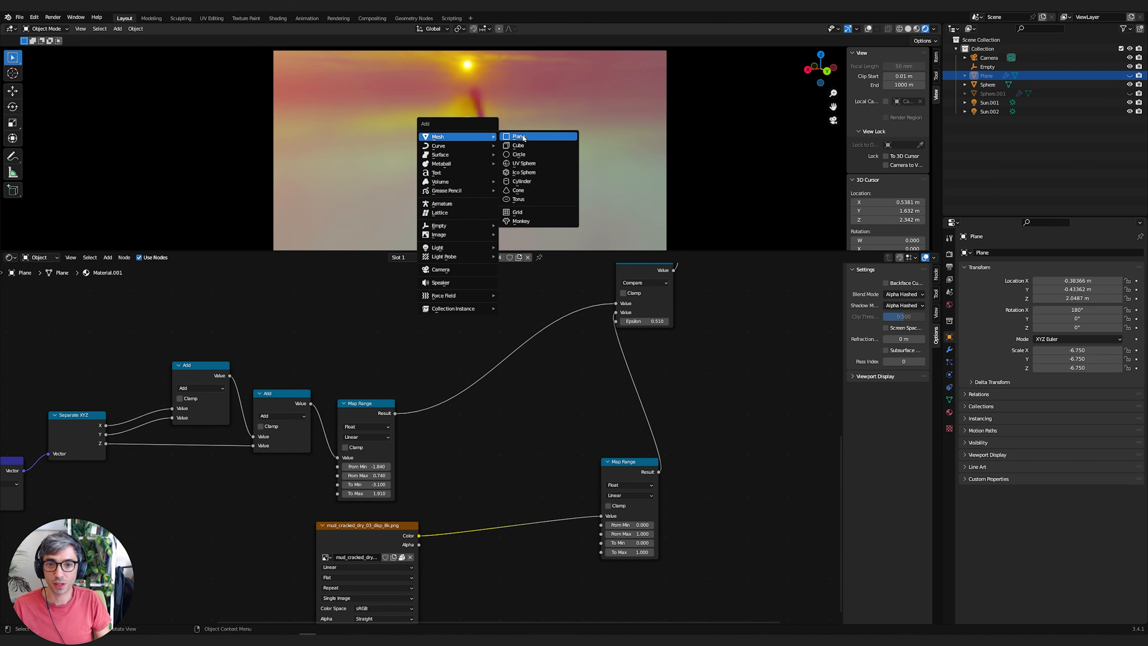
pyautogui.click(519, 136)
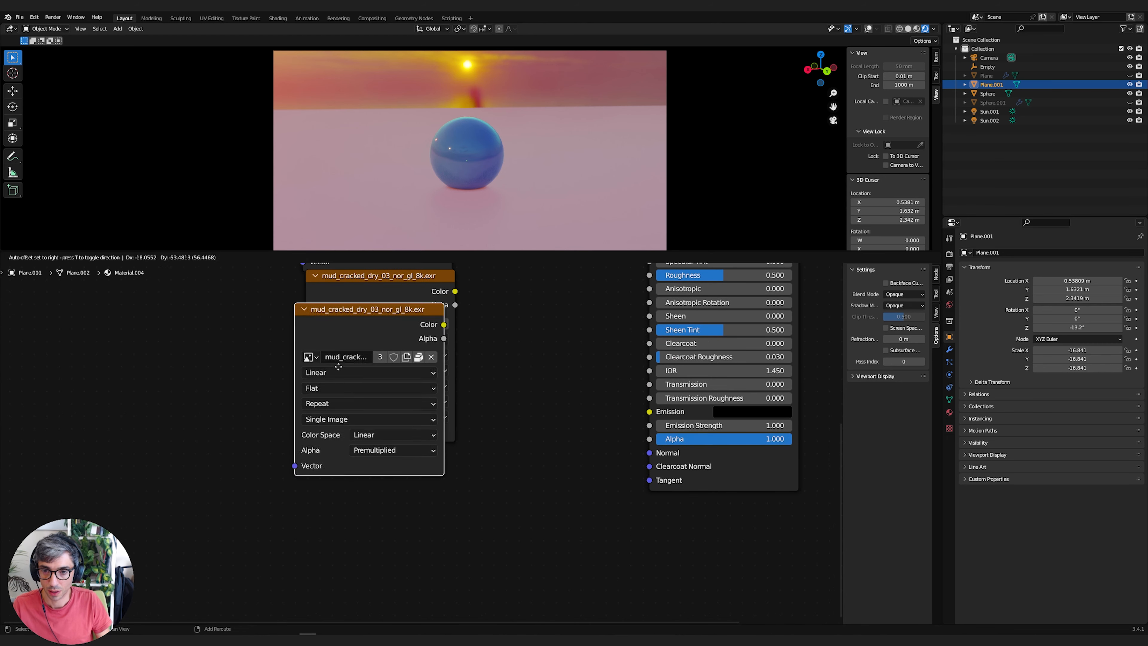
pyautogui.click(311, 379)
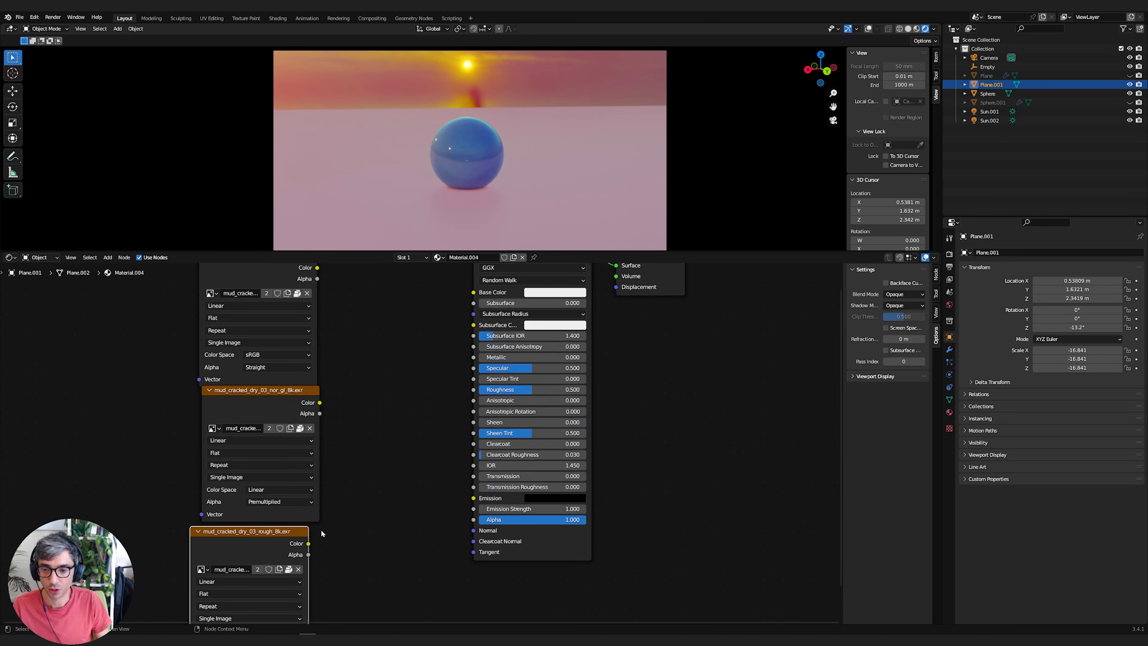
pyautogui.moveTo(308, 543); pyautogui.dragTo(476, 389)
pyautogui.write('n')
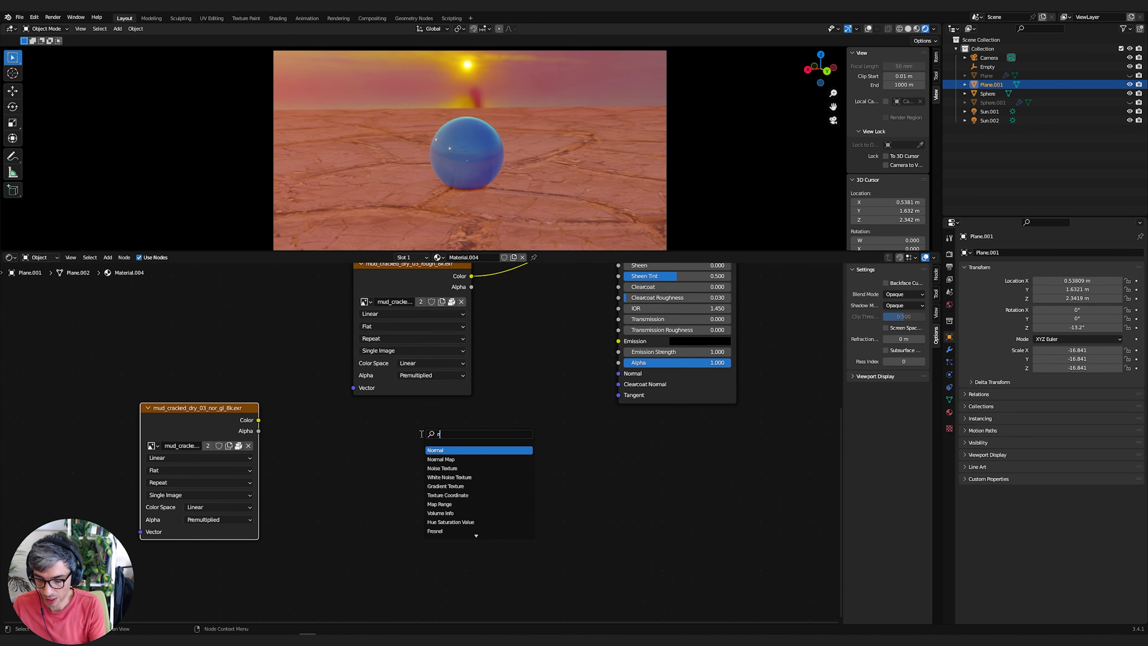
# - Route the nor_gl texture through a Normal Map node and load the displacement PNG
pyautogui.click(441, 459)
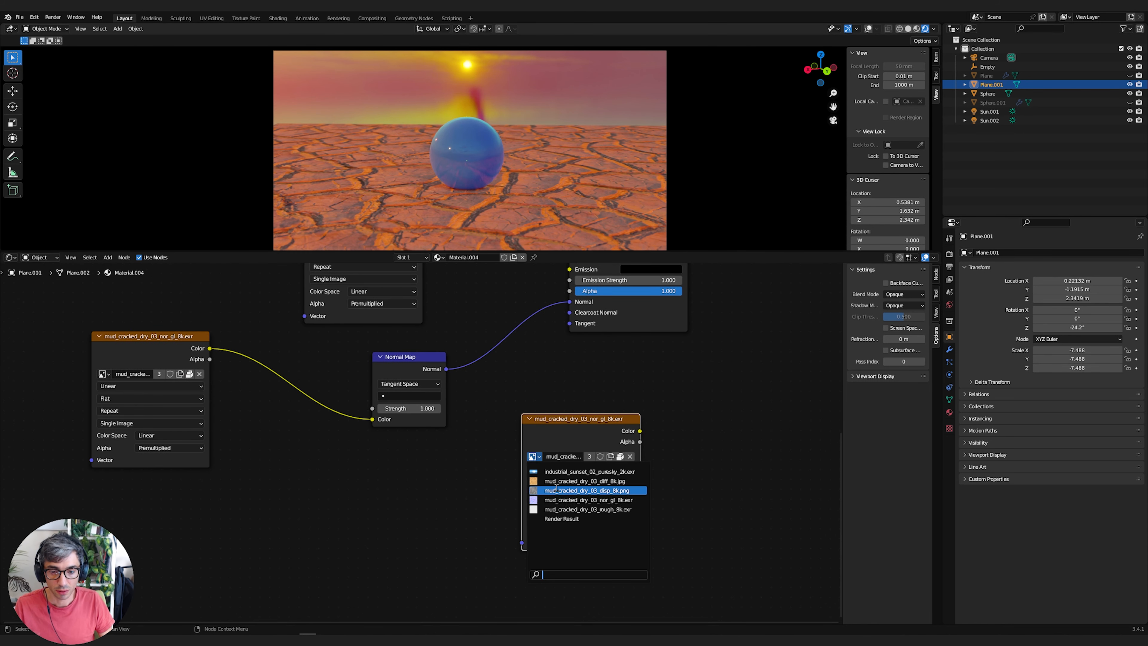
pyautogui.click(588, 489)
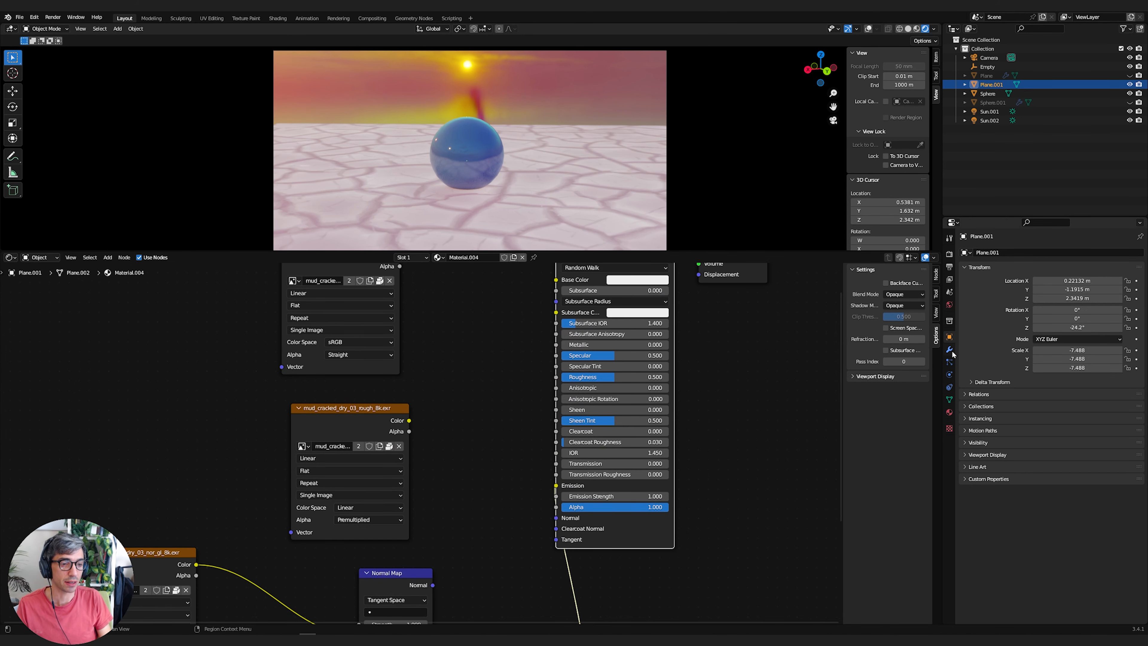
# - Add an Array modifier with Count 150 and Constant Offset Z of 0.001
pyautogui.click(985, 252)
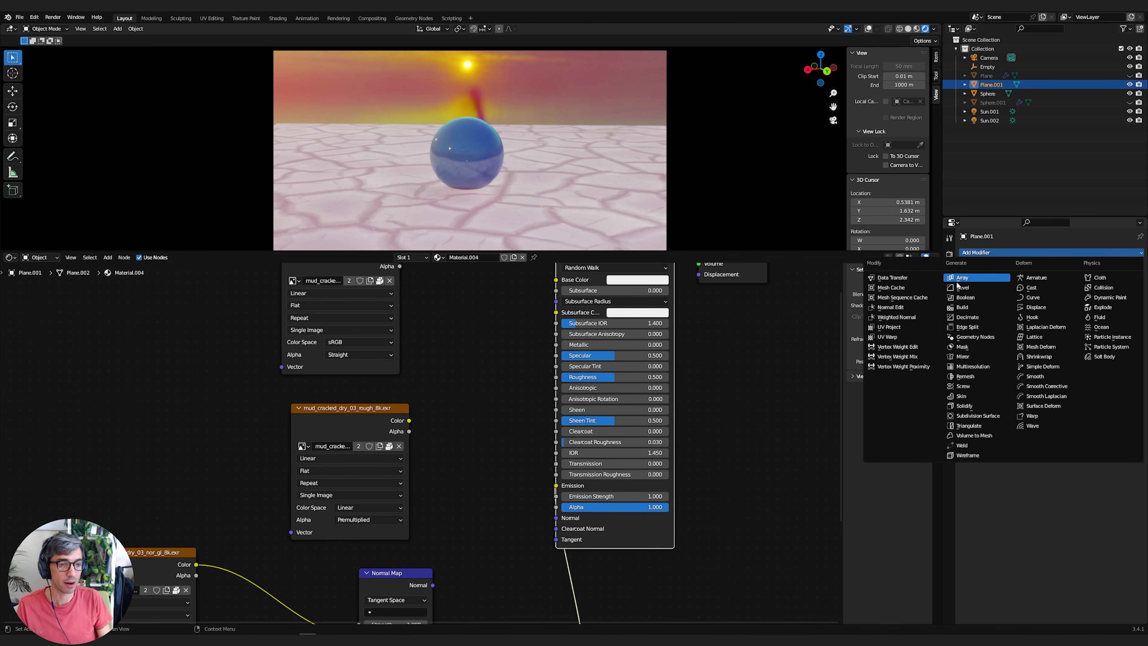
pyautogui.click(962, 277)
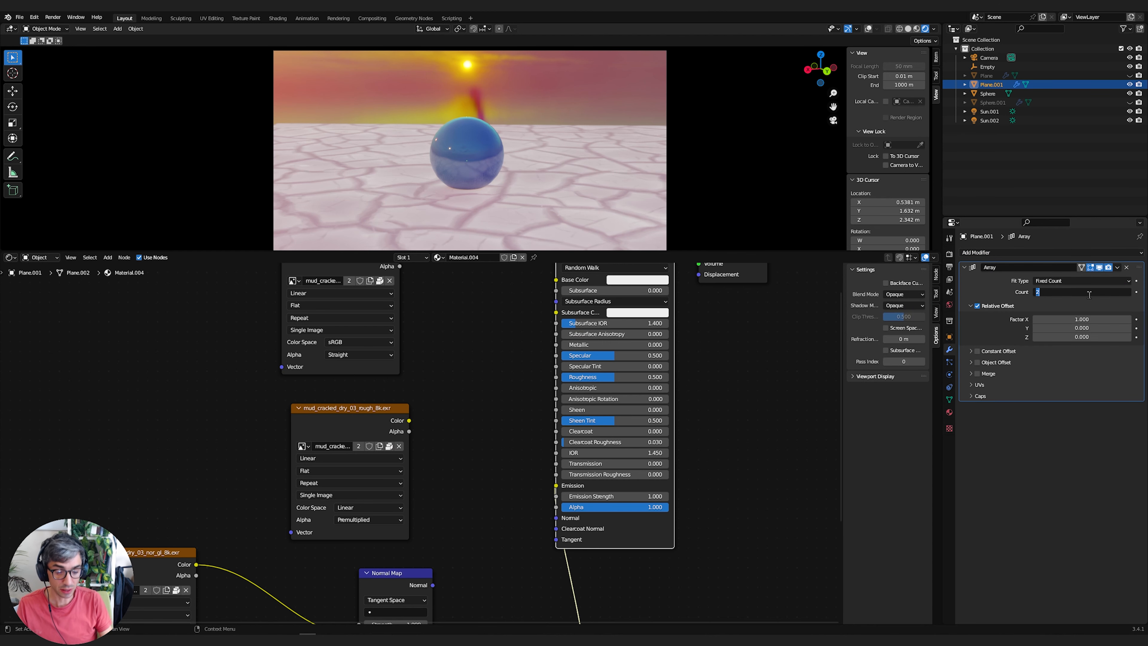
pyautogui.write('150')
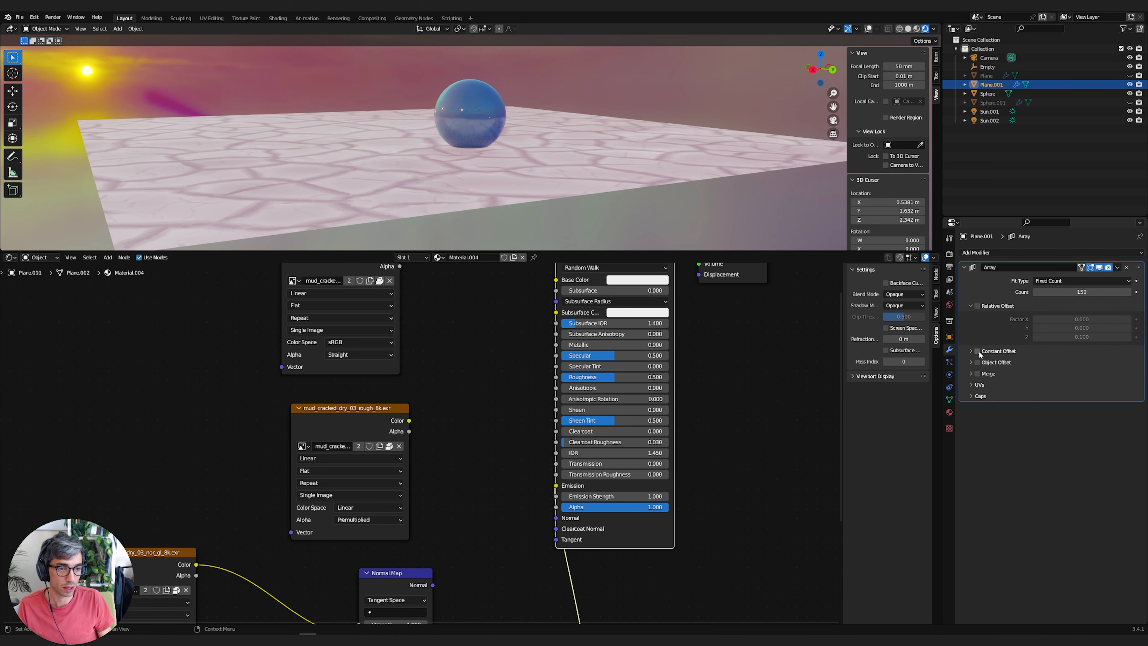
pyautogui.click(976, 351)
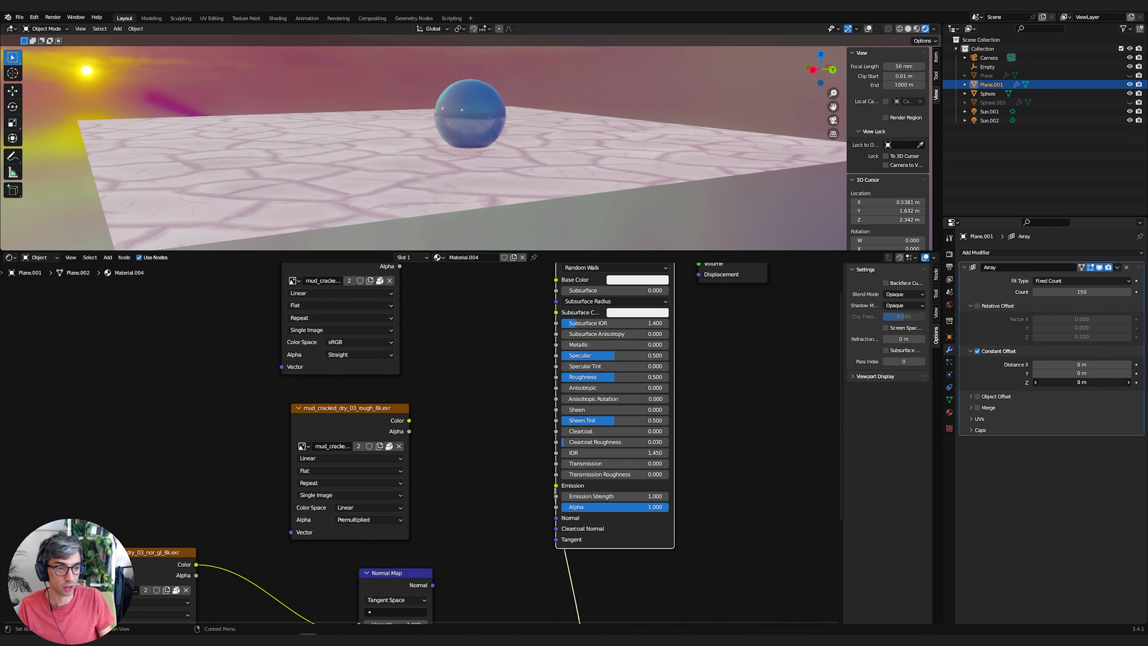
pyautogui.click(1083, 383)
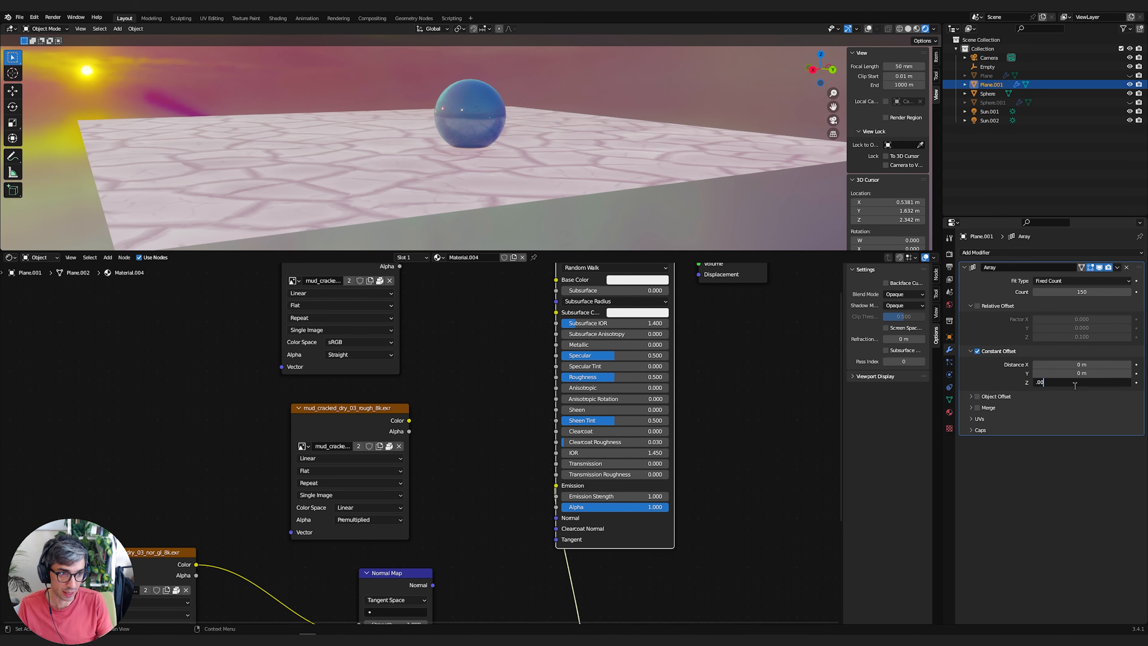
pyautogui.write('0.001 m')
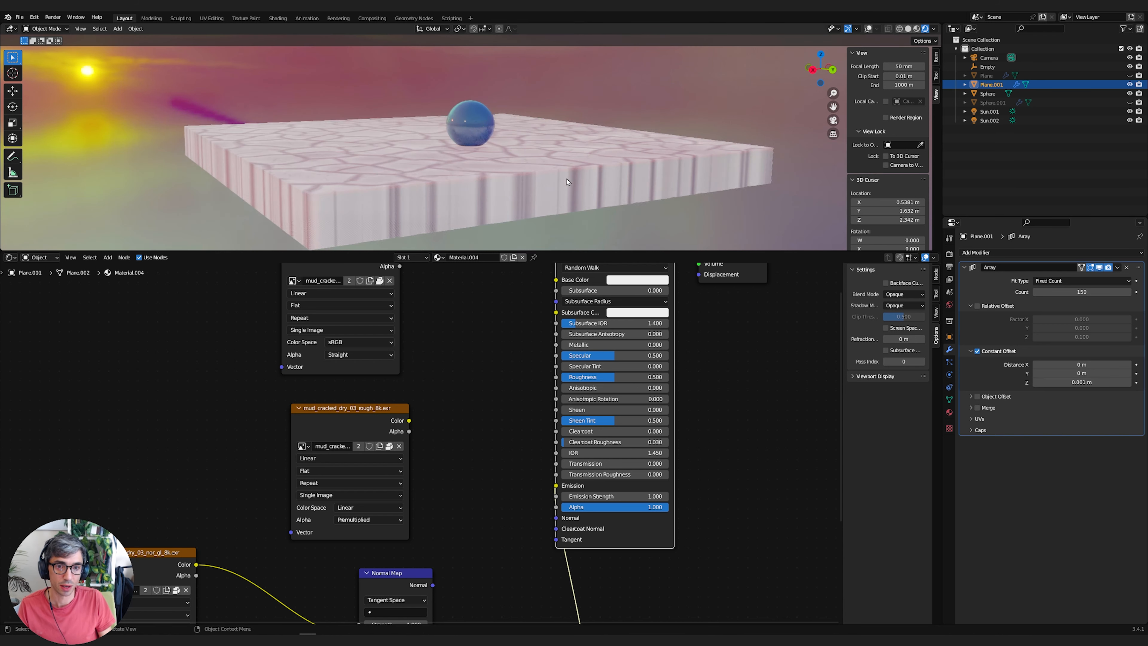
pyautogui.click(1070, 381)
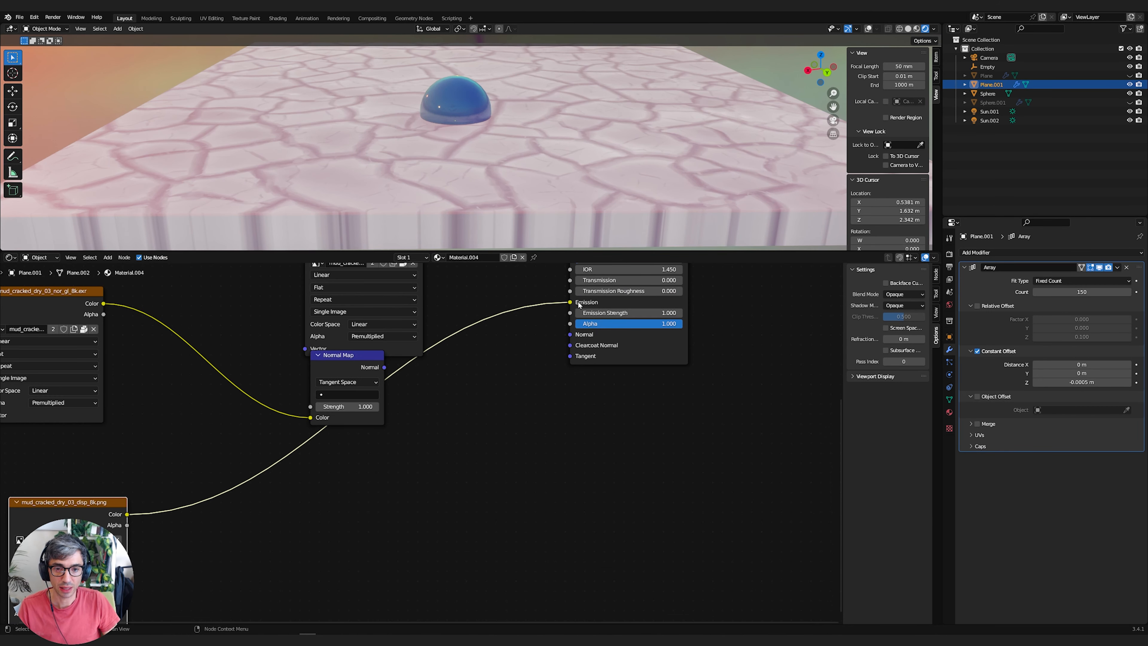
pyautogui.moveTo(579, 303)
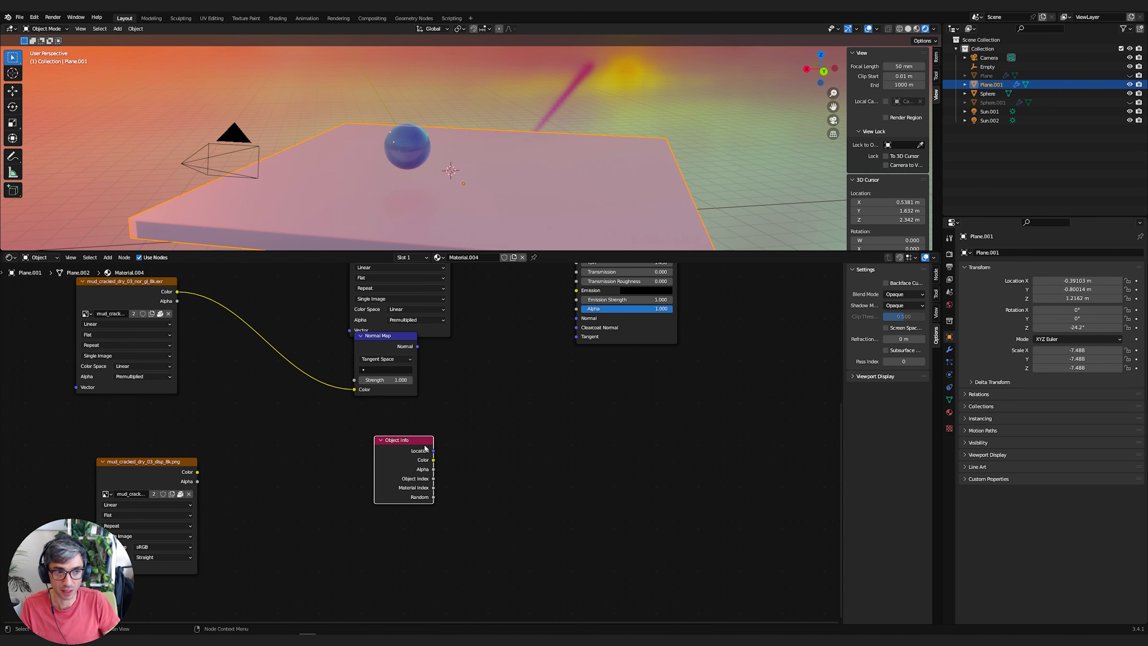
# - Link the Object Info Location output to the shader's Emission colour
pyautogui.moveTo(434, 450); pyautogui.dragTo(578, 291)
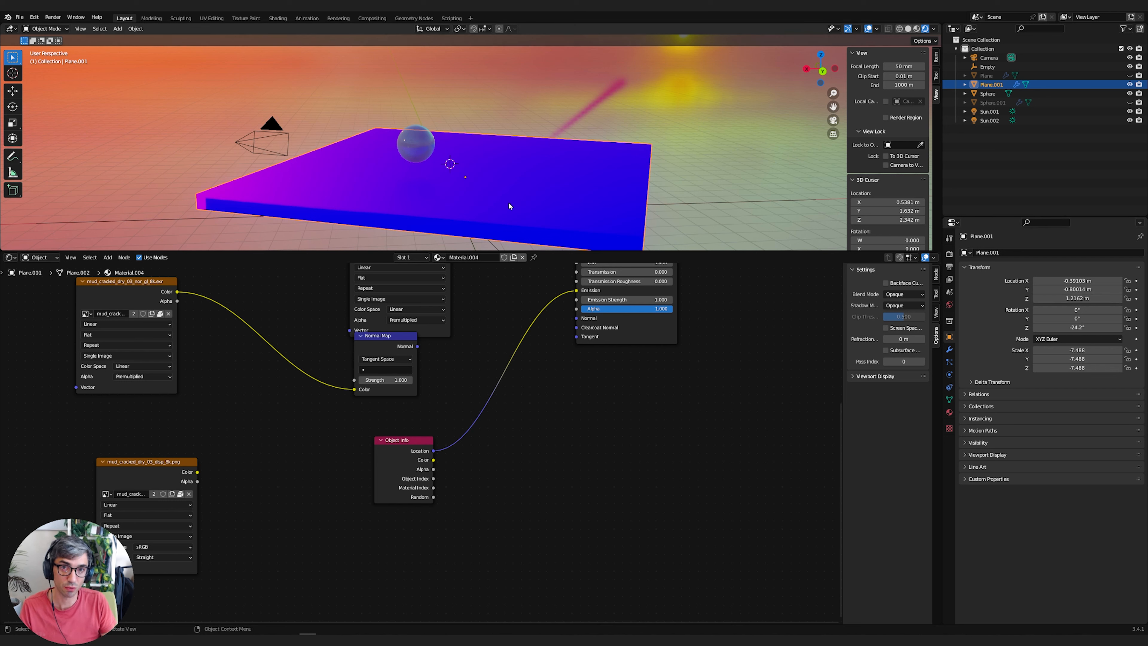
pyautogui.moveTo(542, 189)
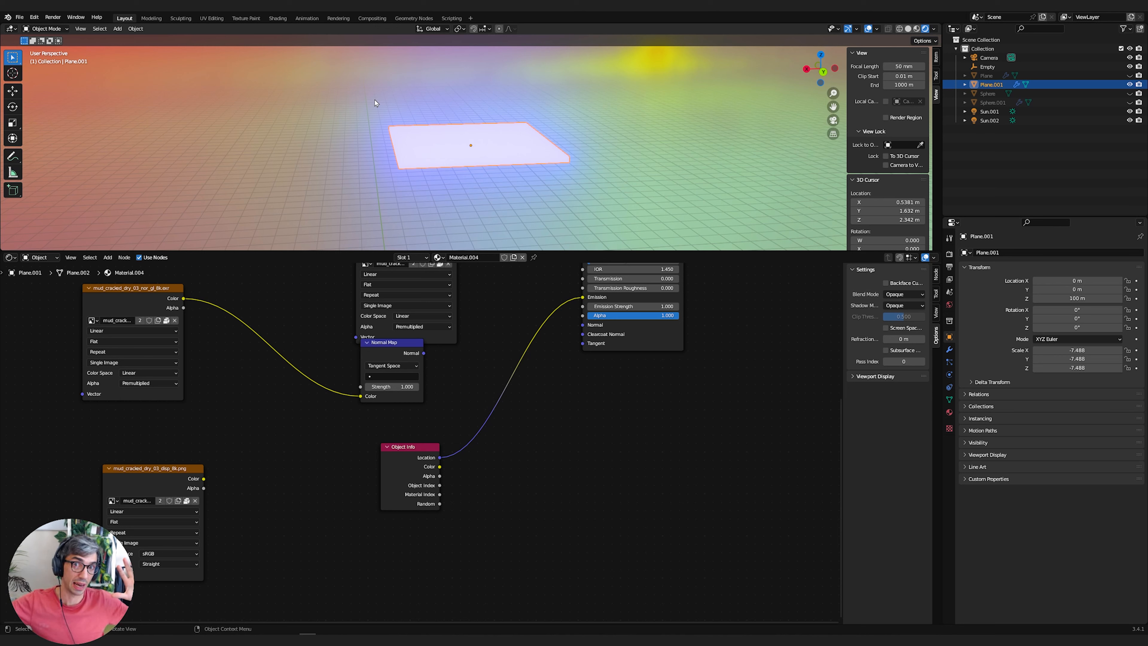
# - Reset the plane's Z location and add a Math node set to Compare
pyautogui.click(1076, 298)
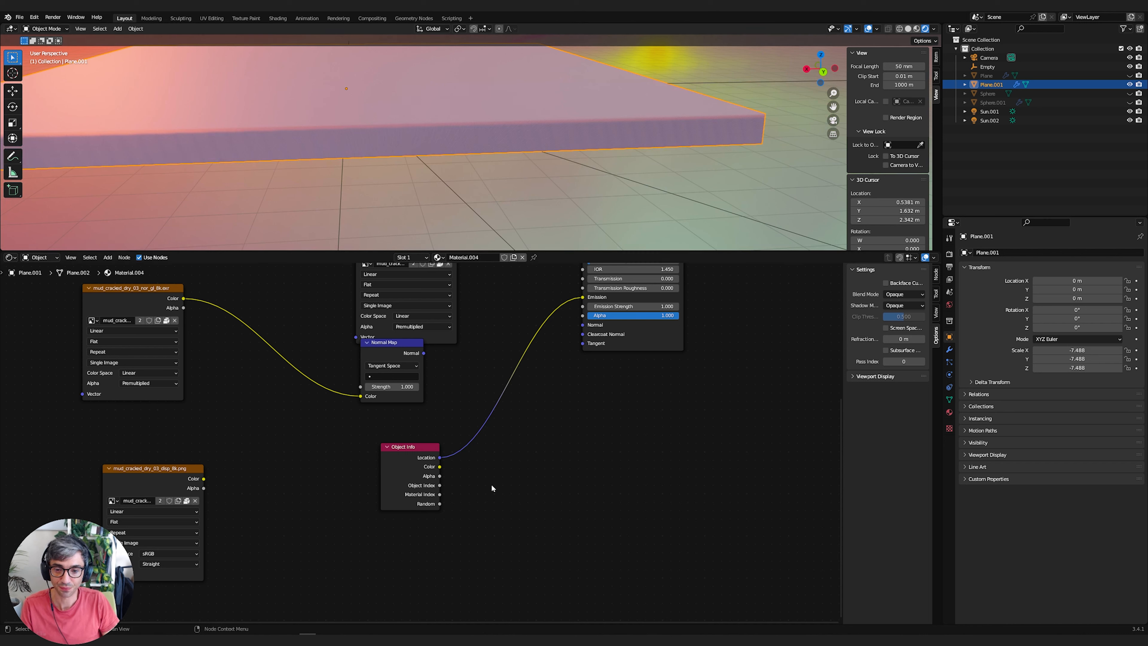
pyautogui.moveTo(410, 447); pyautogui.dragTo(300, 474)
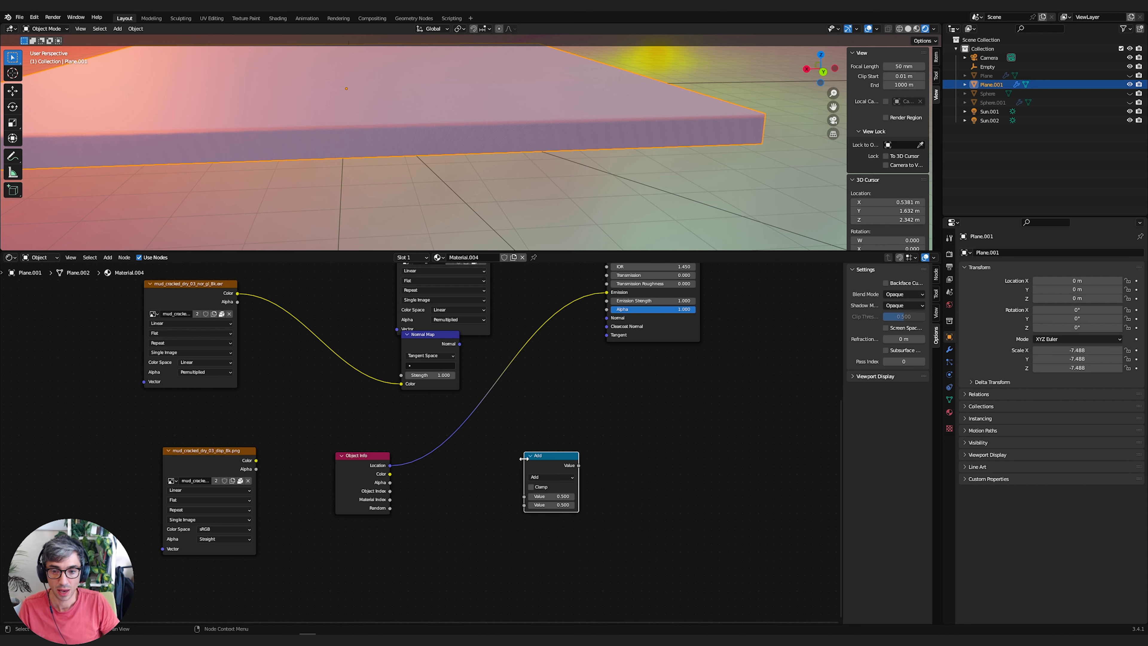
pyautogui.click(551, 477)
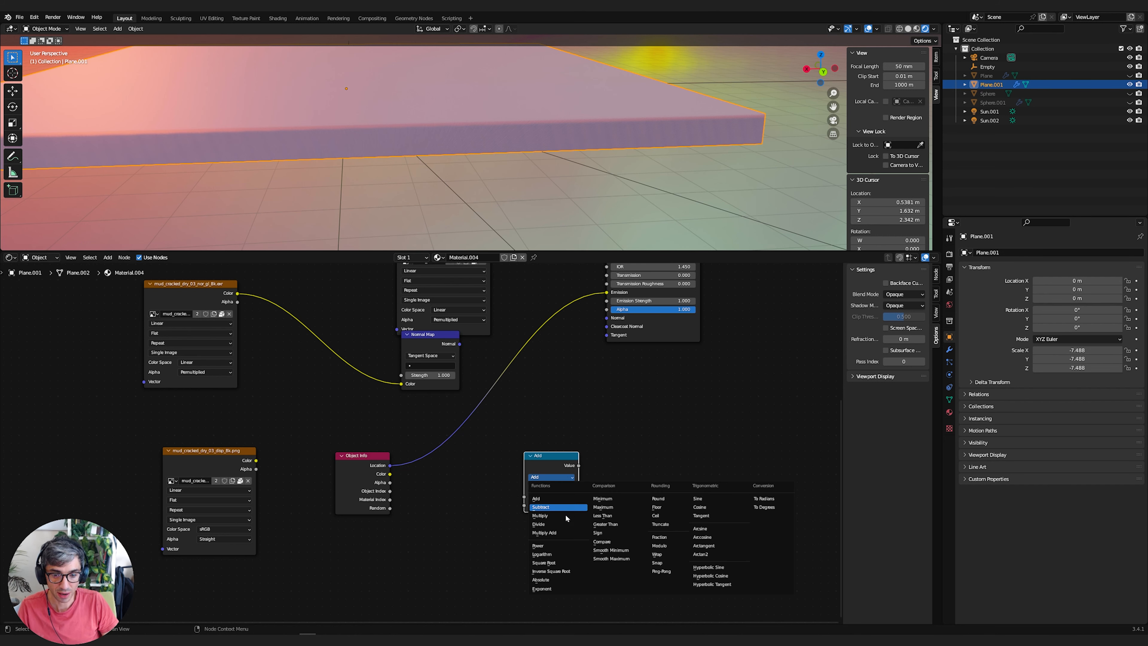
pyautogui.click(601, 541)
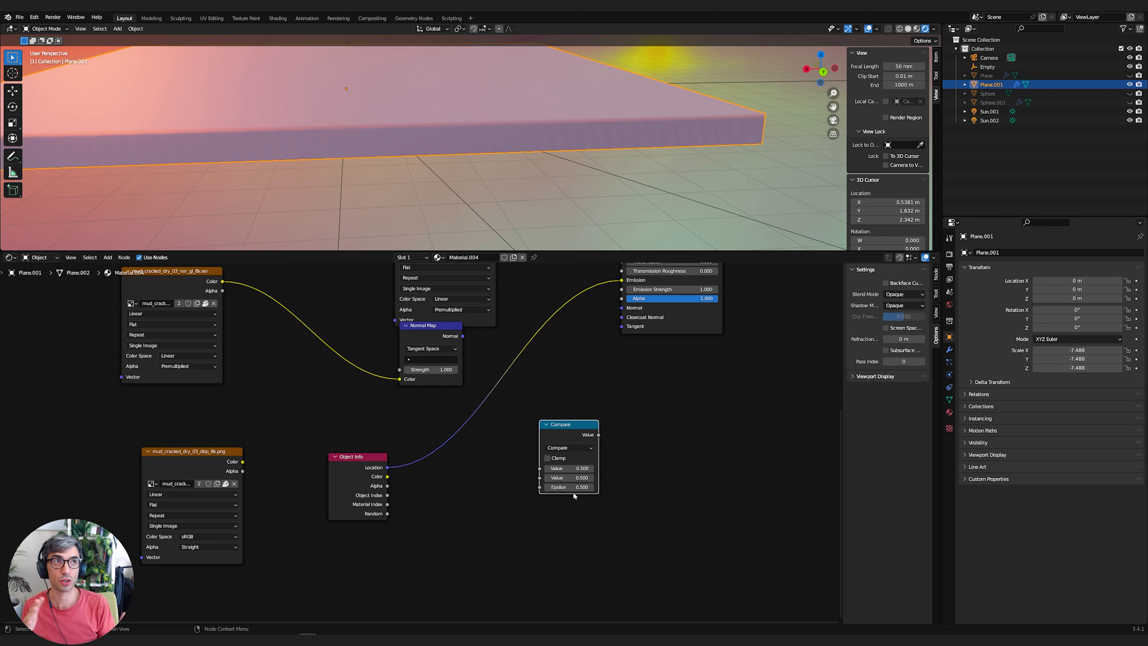
pyautogui.moveTo(565, 465)
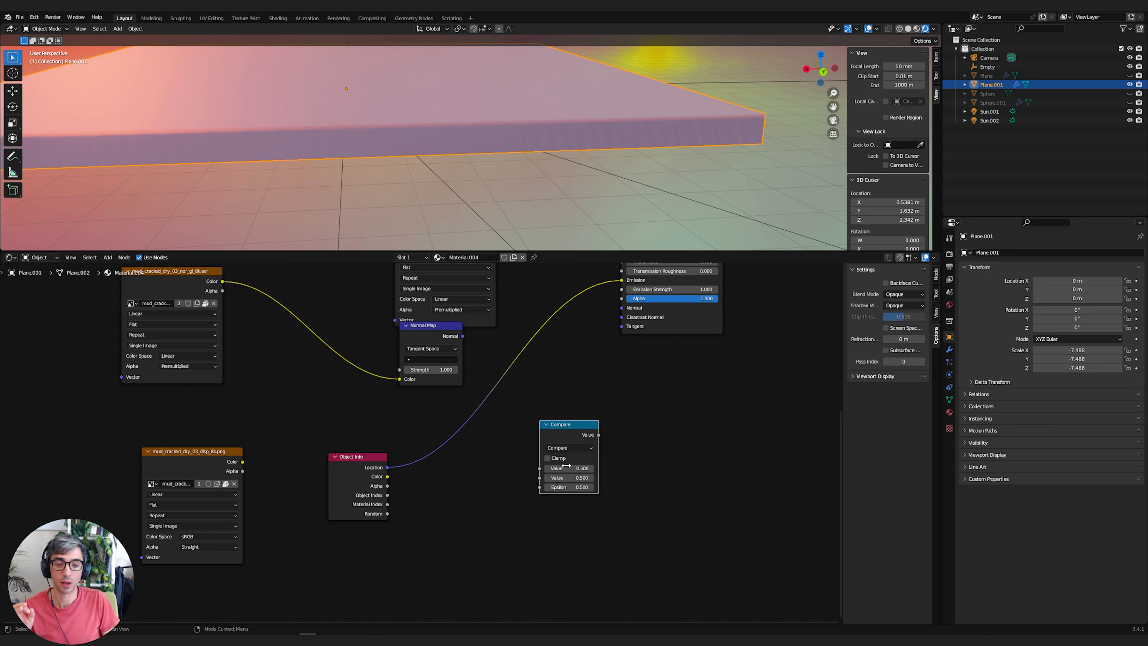
pyautogui.moveTo(608, 445)
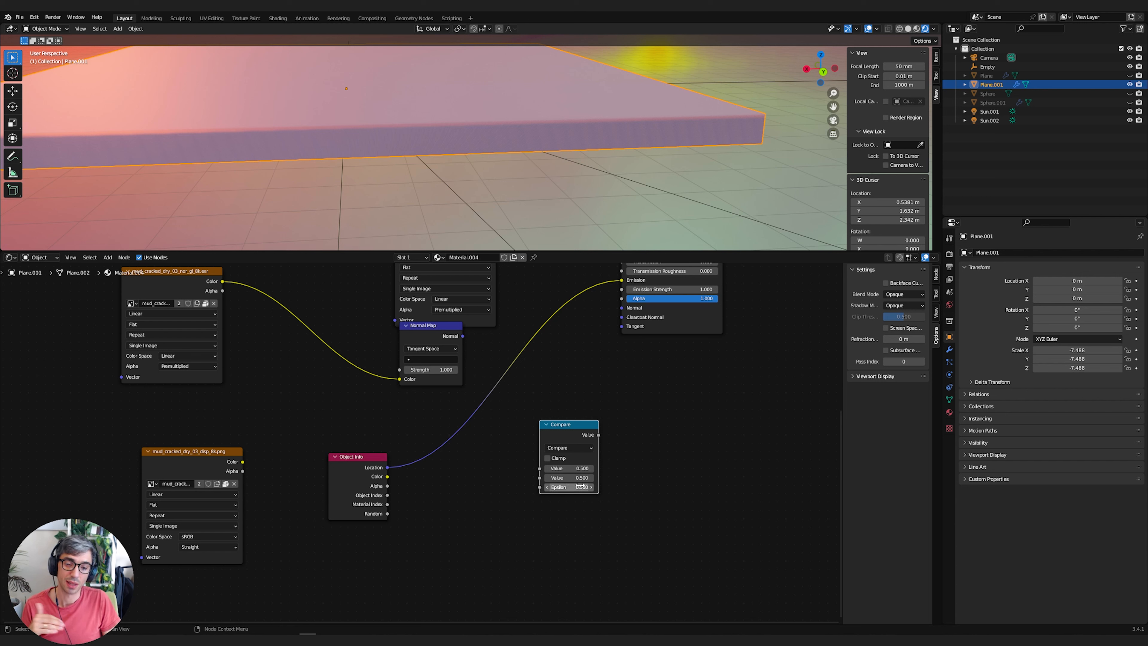
pyautogui.moveTo(569, 477)
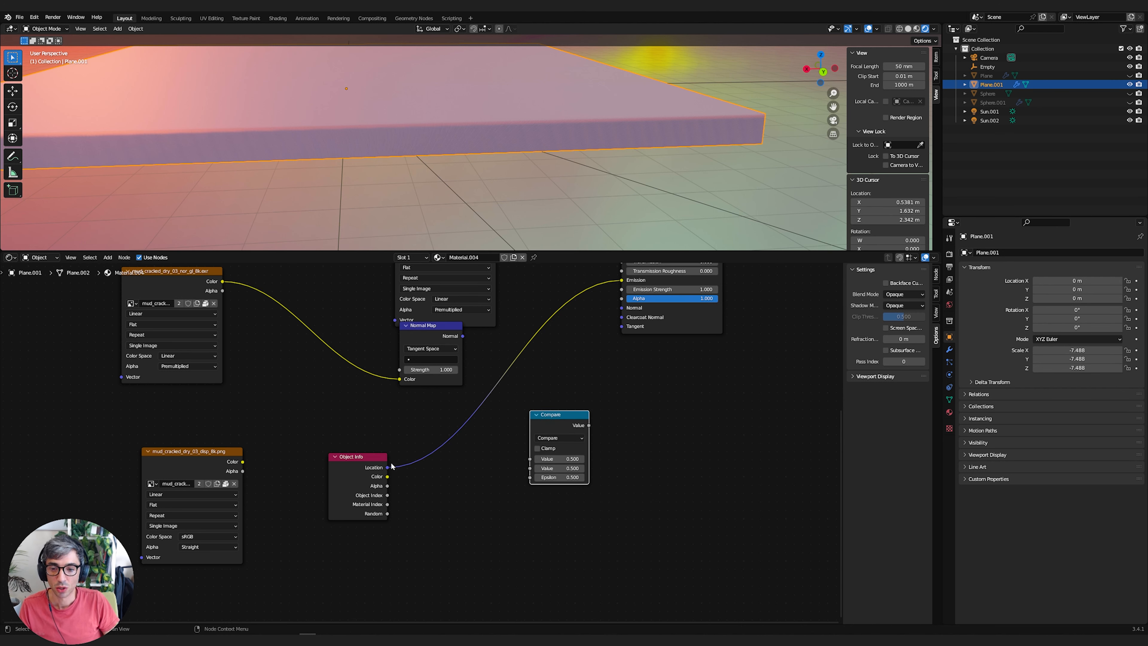
# - Wire Object Info Location and the displacement texture Color into Compare's two Value inputs
pyautogui.moveTo(389, 467); pyautogui.dragTo(531, 459)
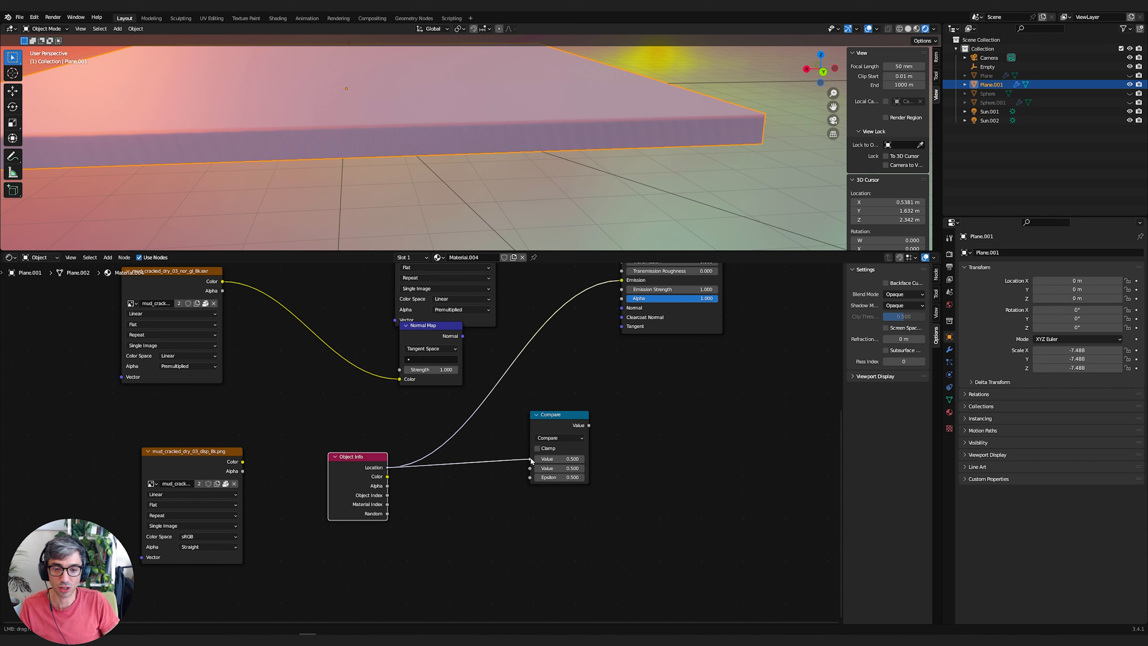
pyautogui.moveTo(358, 456); pyautogui.dragTo(315, 448)
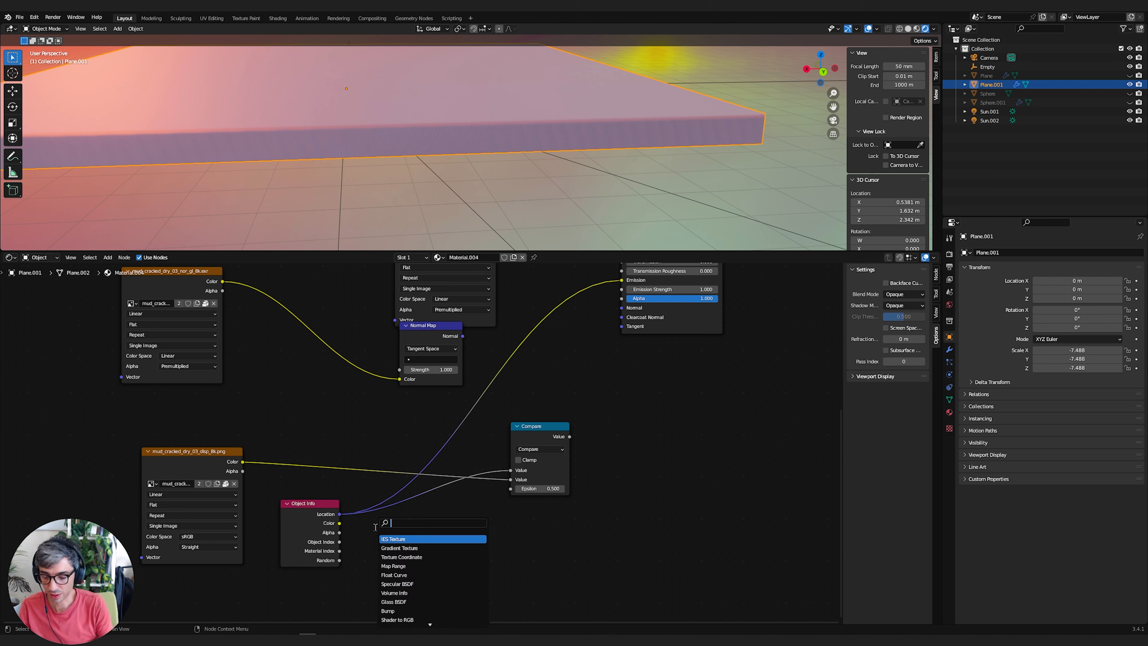
# - Insert a Separate XYZ node after Location and feed its Z output into Compare
pyautogui.write('sep')
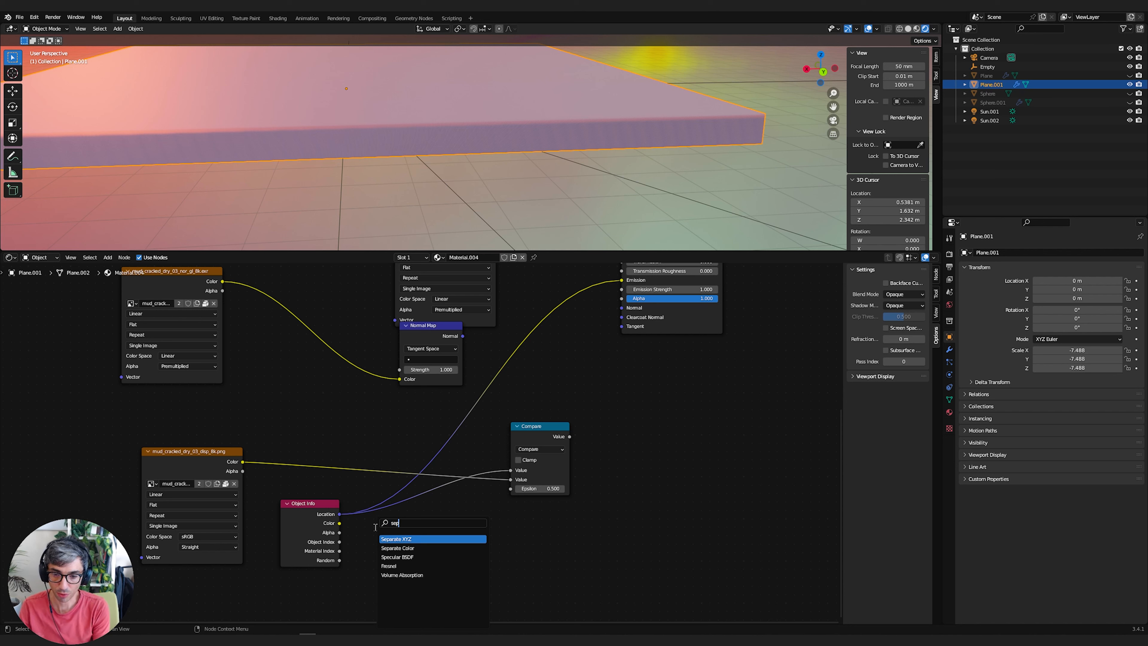
pyautogui.click(397, 539)
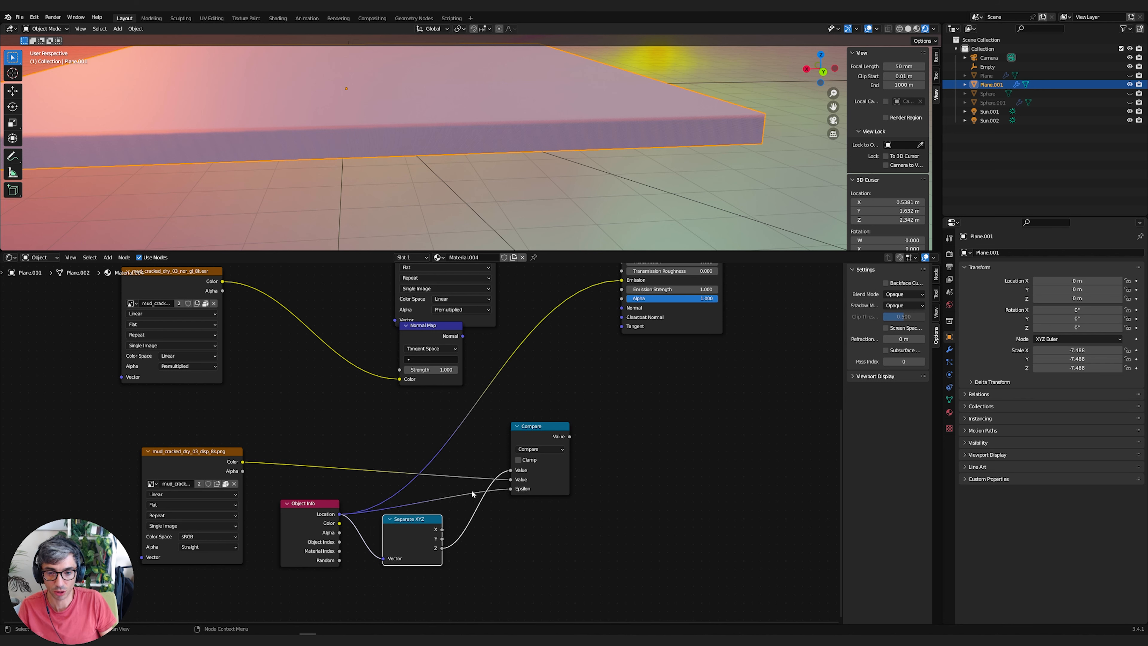
pyautogui.moveTo(412, 519); pyautogui.dragTo(381, 416)
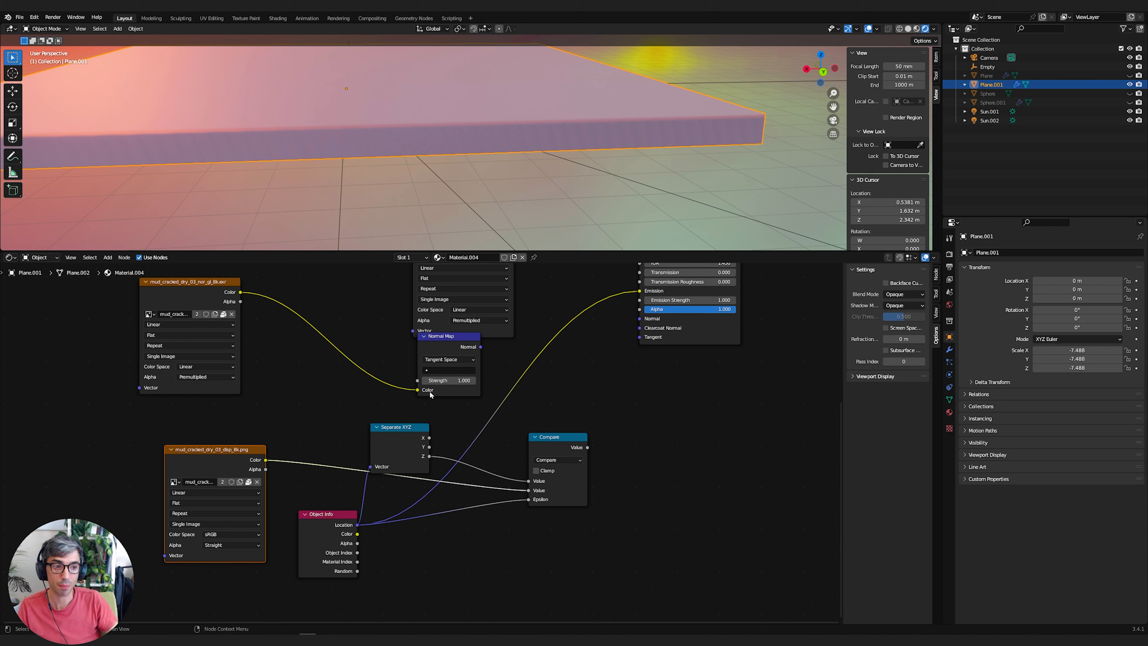
pyautogui.moveTo(447, 166)
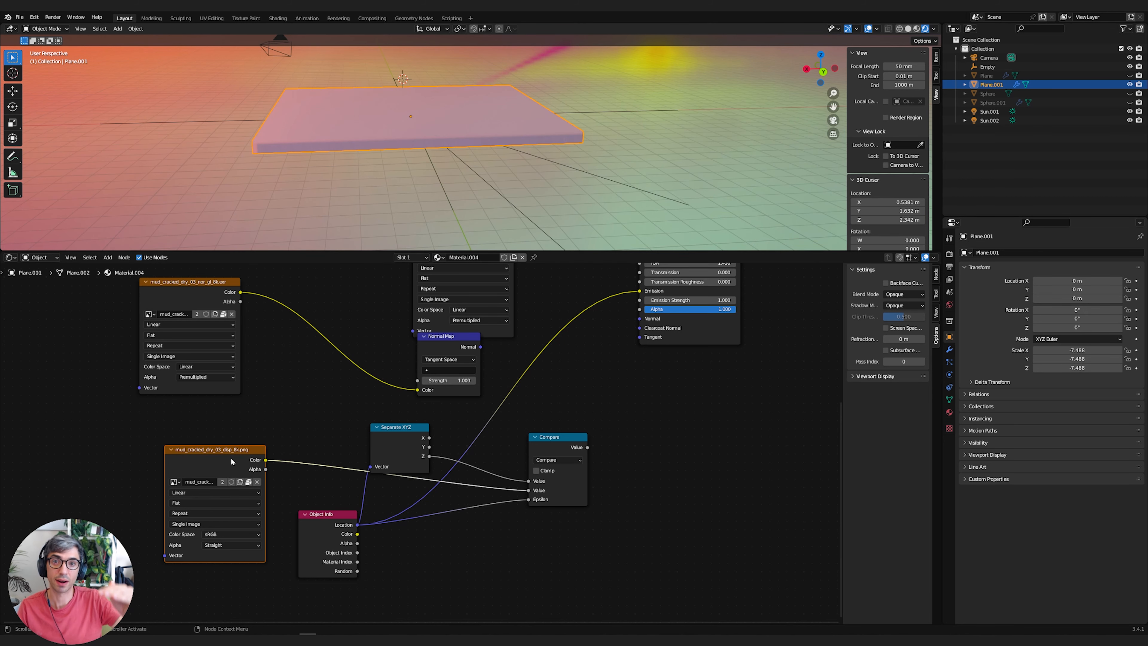
pyautogui.moveTo(640, 423)
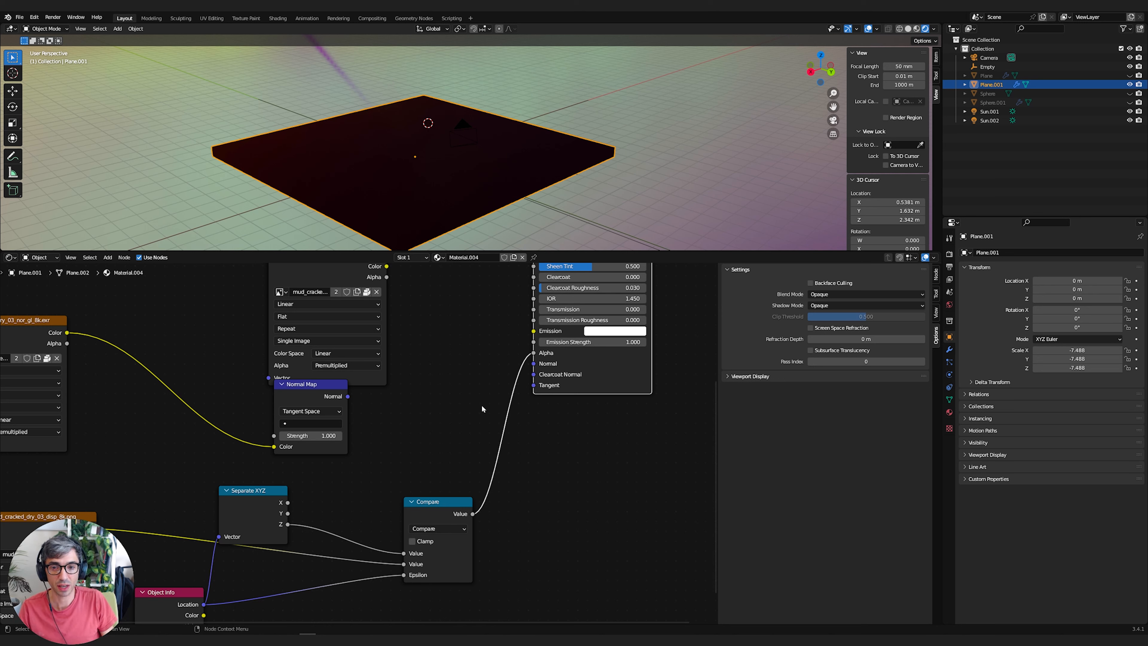
pyautogui.moveTo(792, 303)
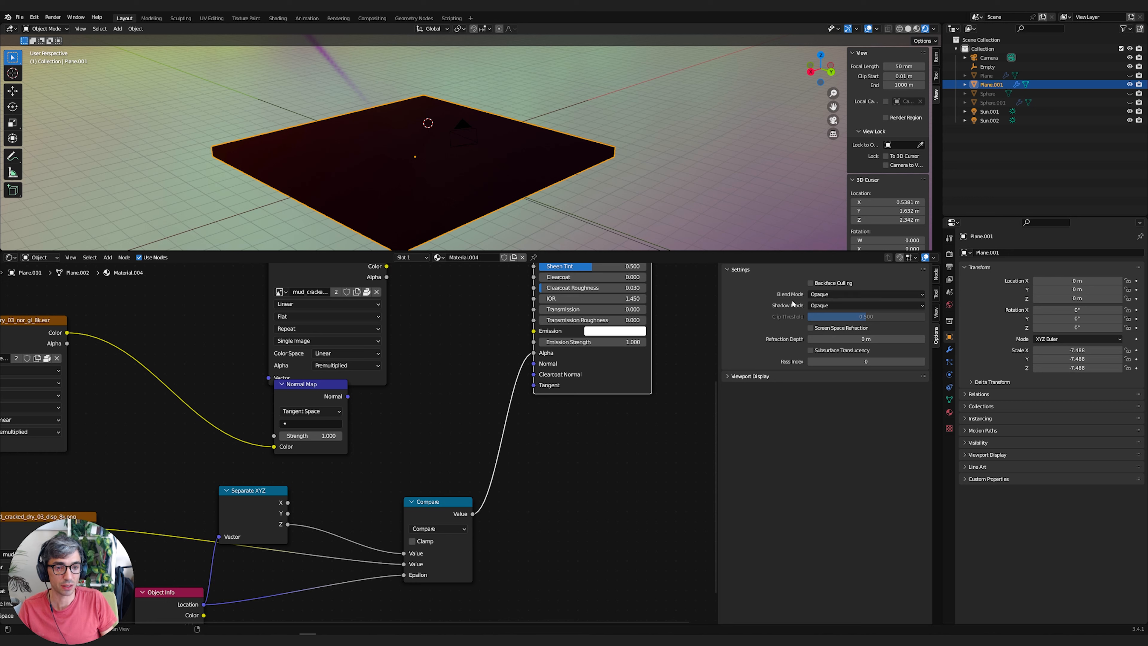
# - Set the material's Blend Mode to Alpha Hashed and adjust its Shadow Mode
pyautogui.click(867, 294)
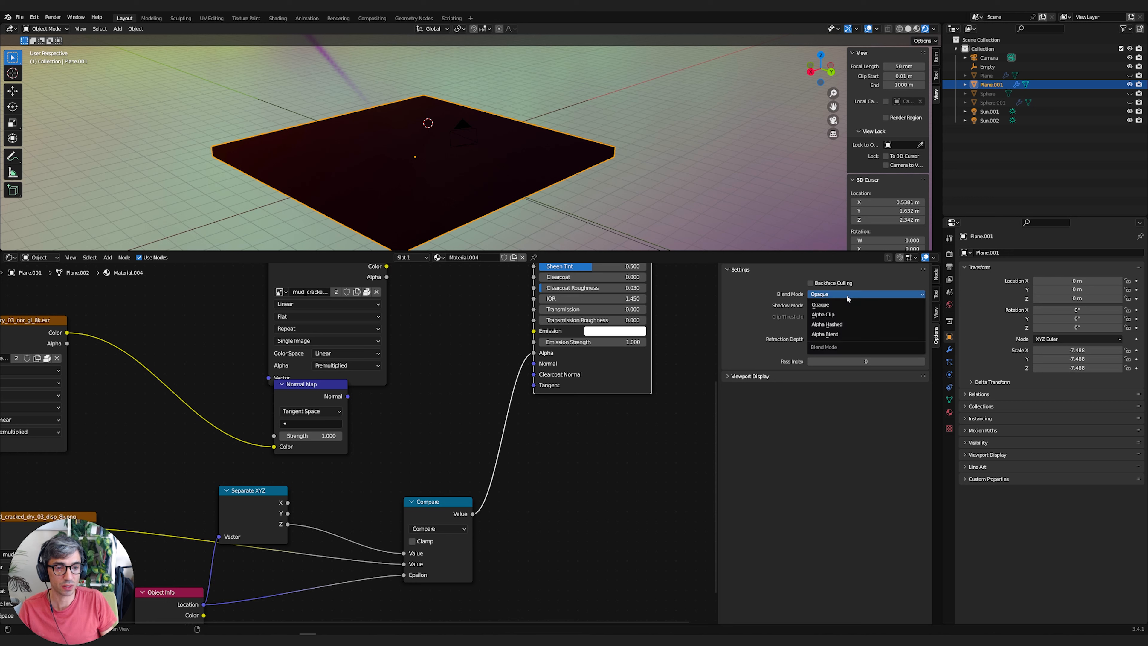
pyautogui.moveTo(835, 324)
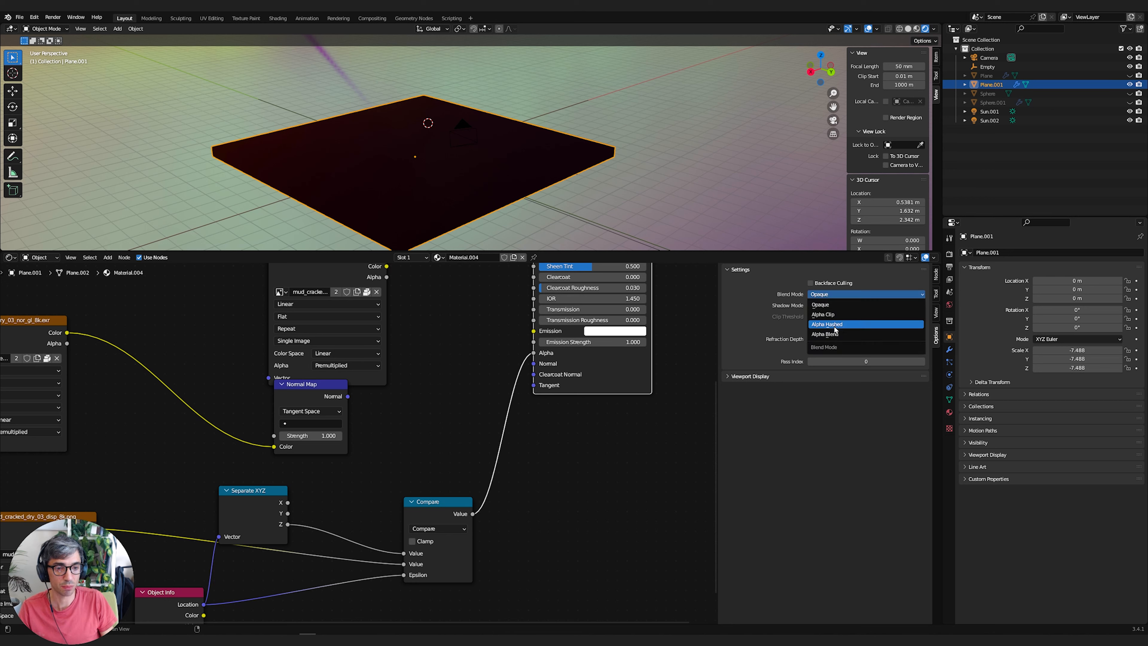
pyautogui.click(825, 323)
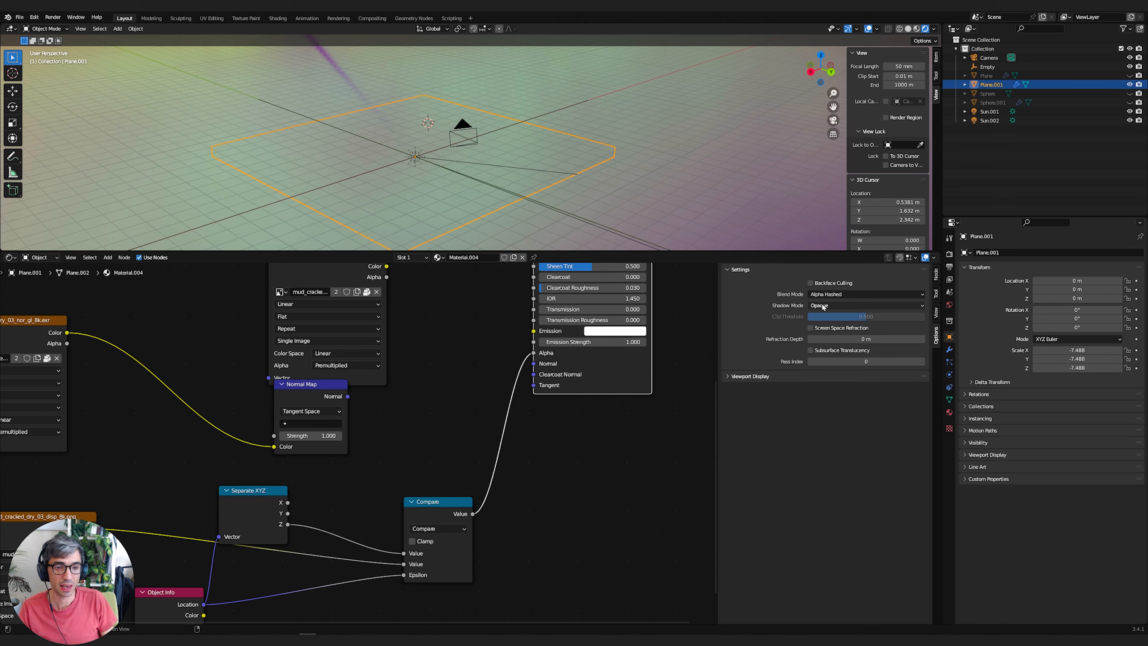
pyautogui.click(864, 306)
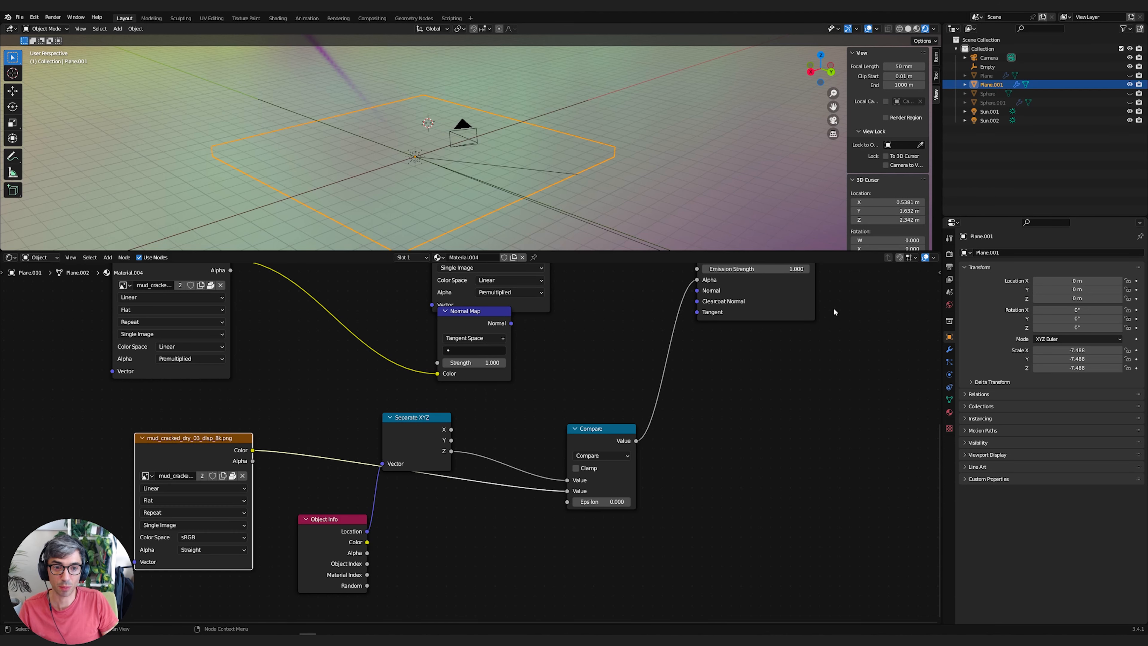
pyautogui.moveTo(480, 308)
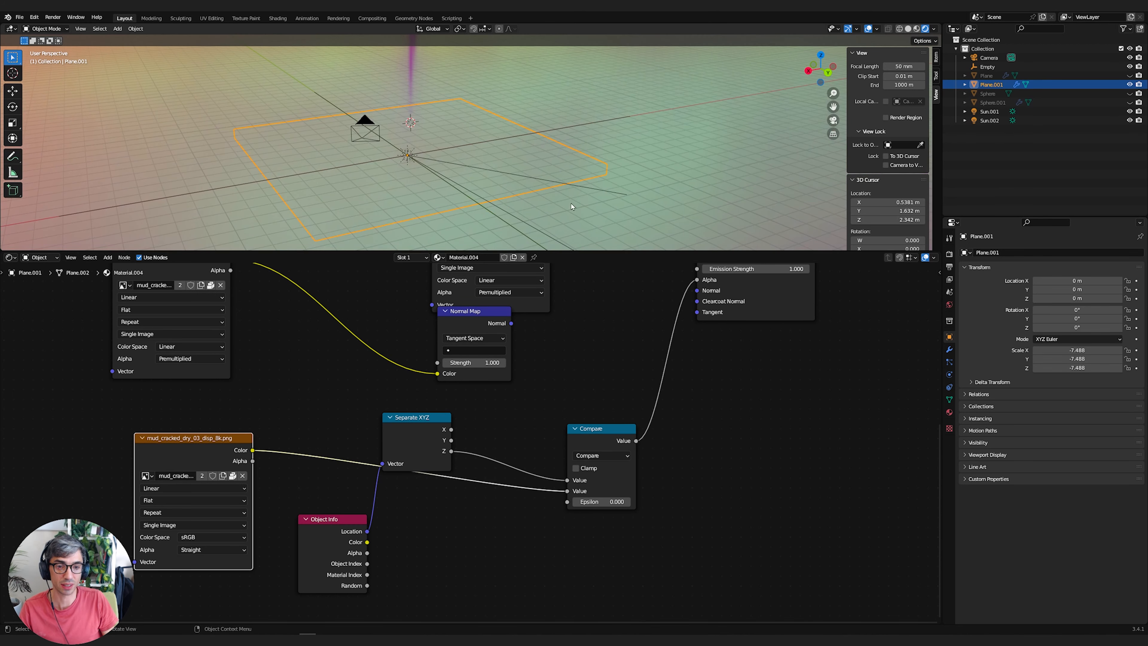
# - Move the plane up along Z to test the height comparison against the map
pyautogui.press('g')
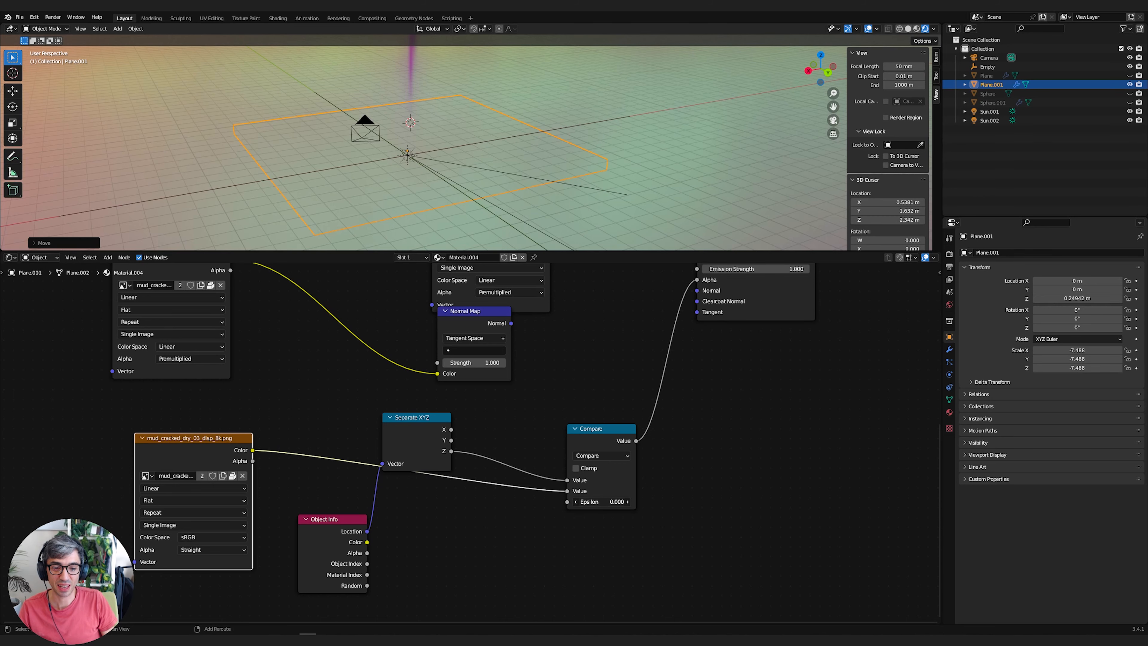
pyautogui.moveTo(601, 502); pyautogui.dragTo(593, 502)
pyautogui.write('0.010')
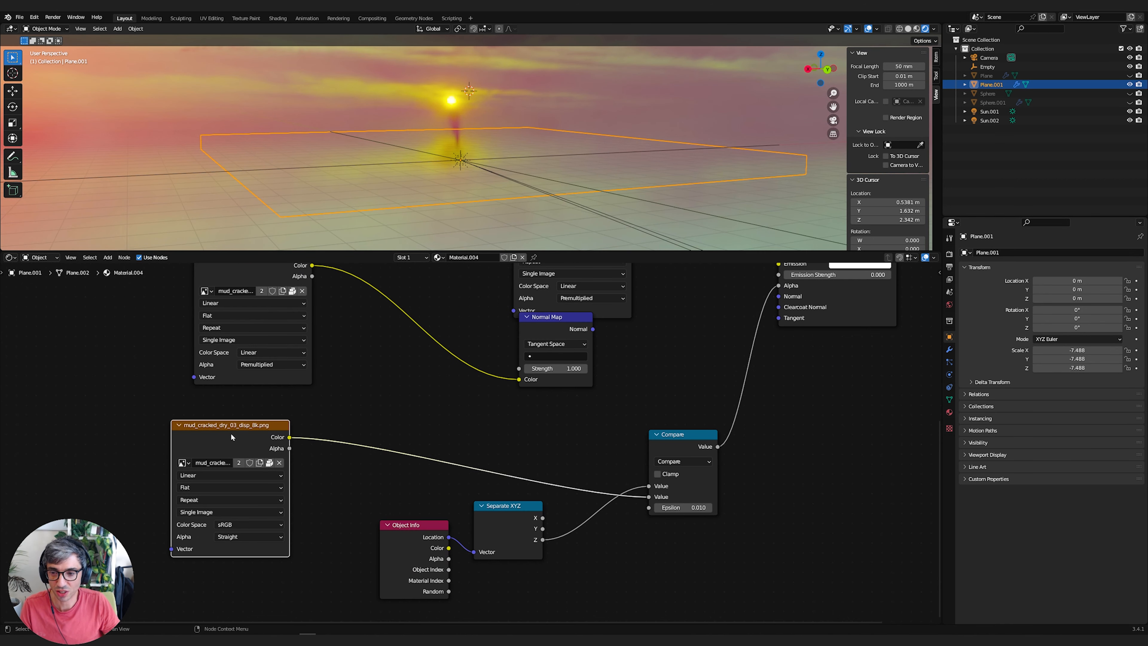
pyautogui.moveTo(247, 428)
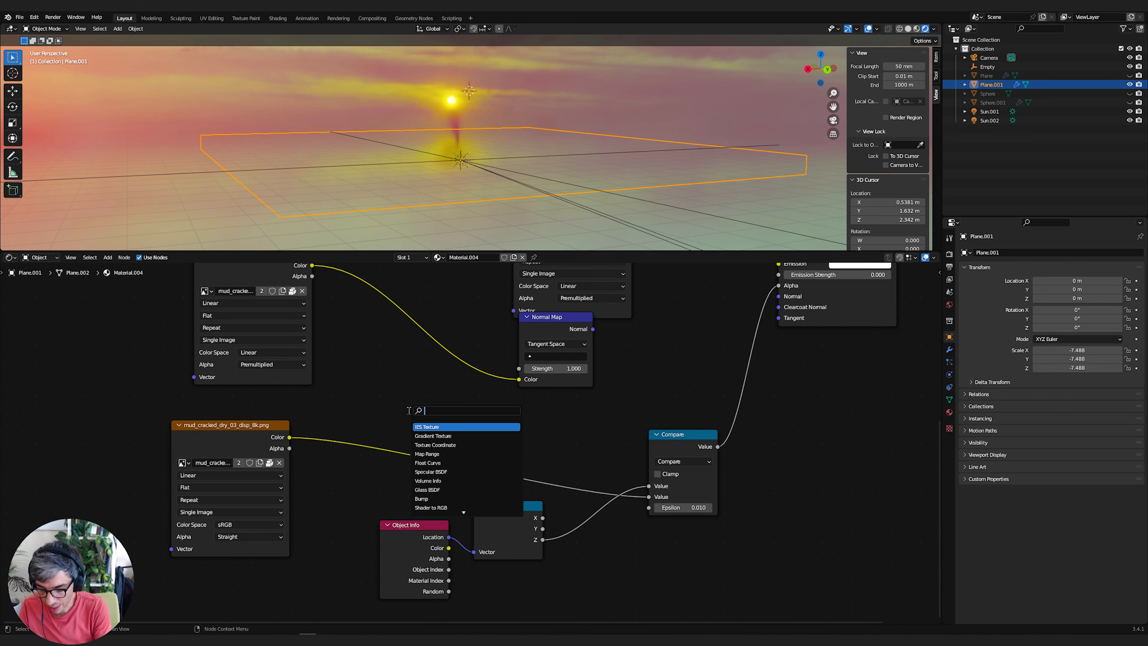
# - Add a Map Range node to remap the Z height before the Compare node
pyautogui.write('map')
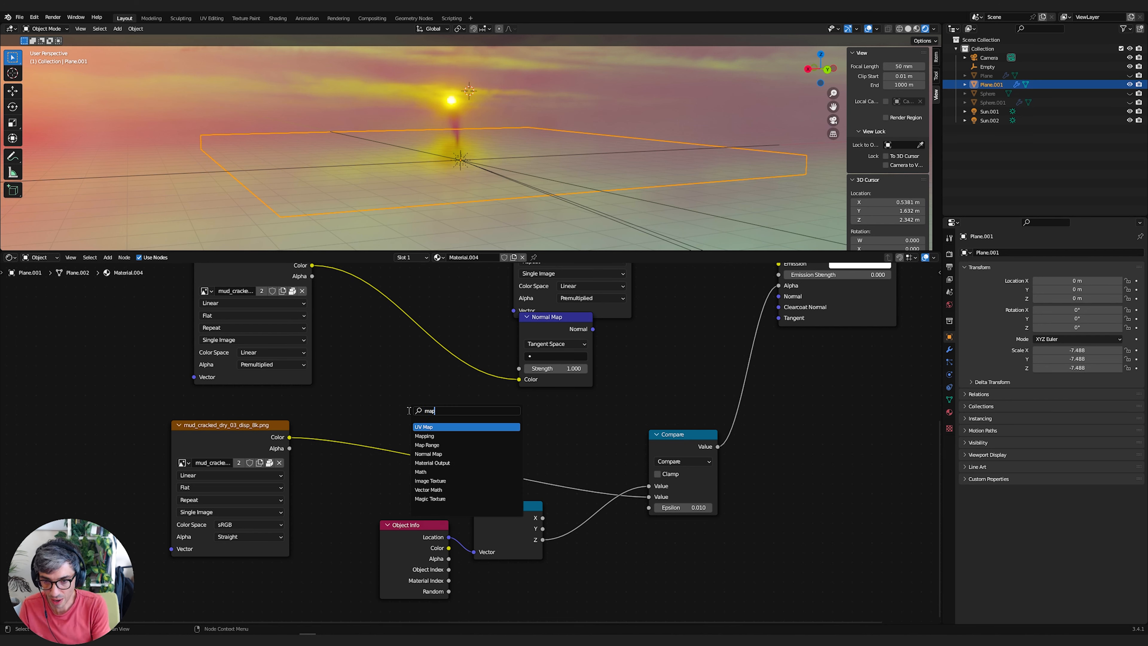
pyautogui.click(427, 444)
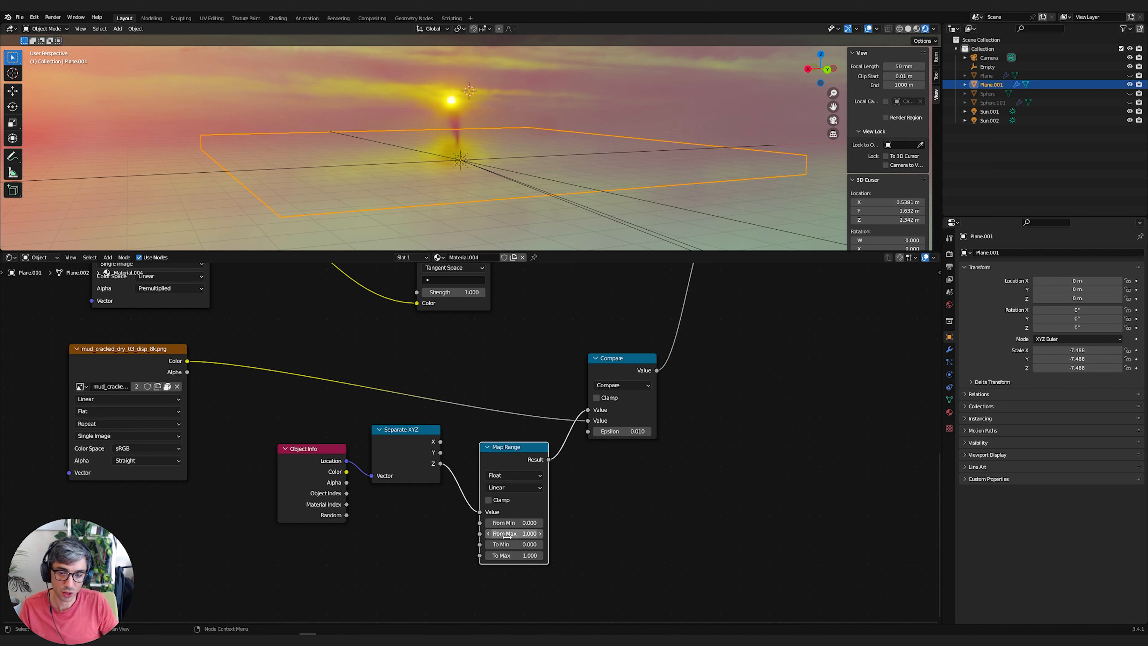
pyautogui.moveTo(515, 532)
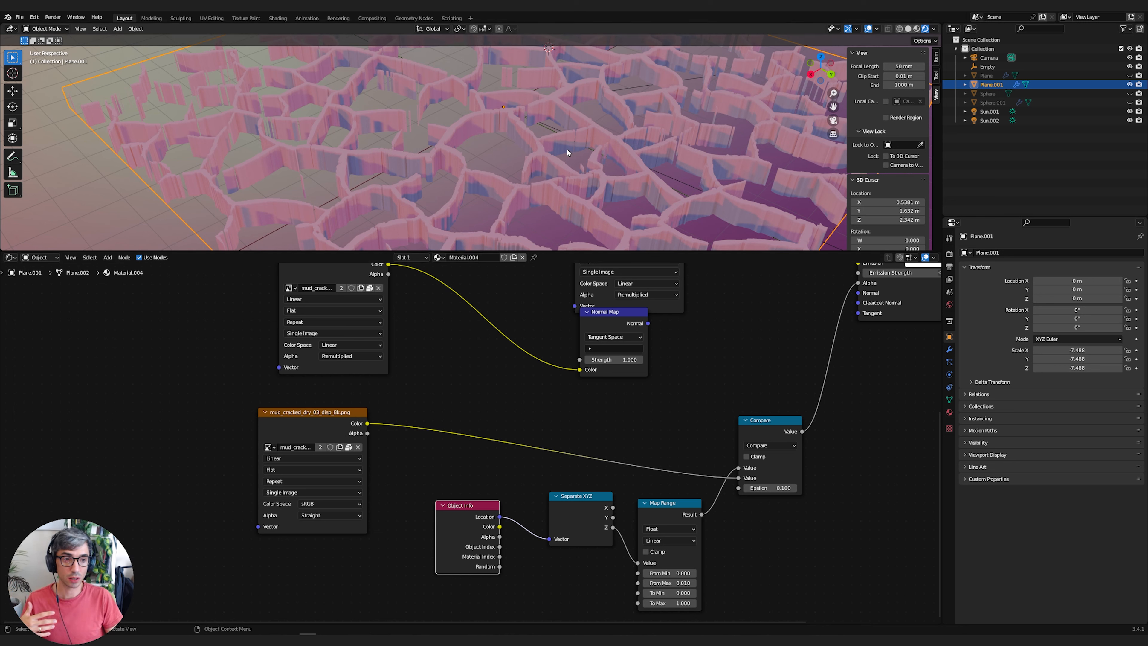
# - Show the plane's Array modifier with Count 150 and Constant Offset Z -0.0005 m
pyautogui.click(949, 350)
pyautogui.write('ge')
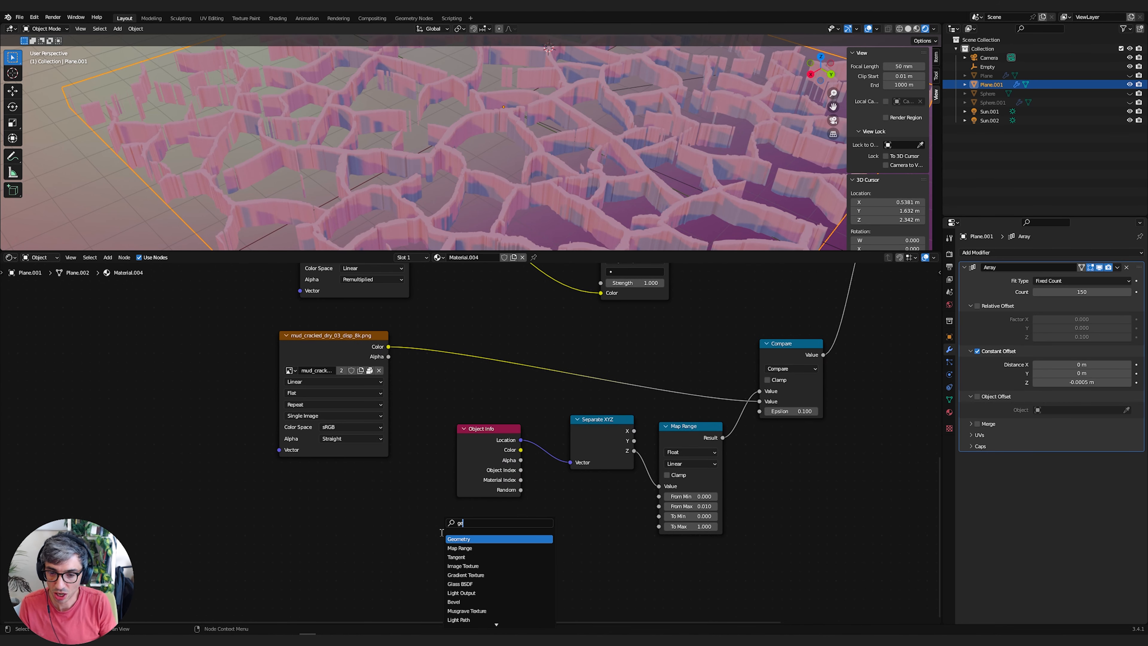
# - Add a Geometry node so its Position feeds Separate XYZ for the height
pyautogui.click(458, 539)
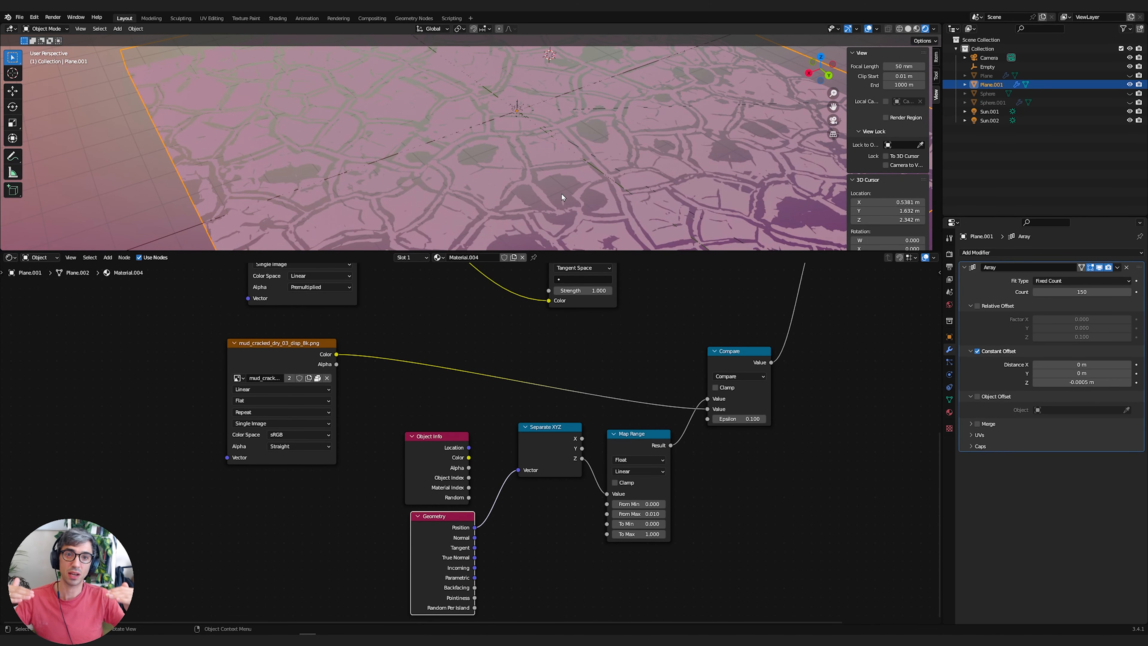
pyautogui.moveTo(665, 369)
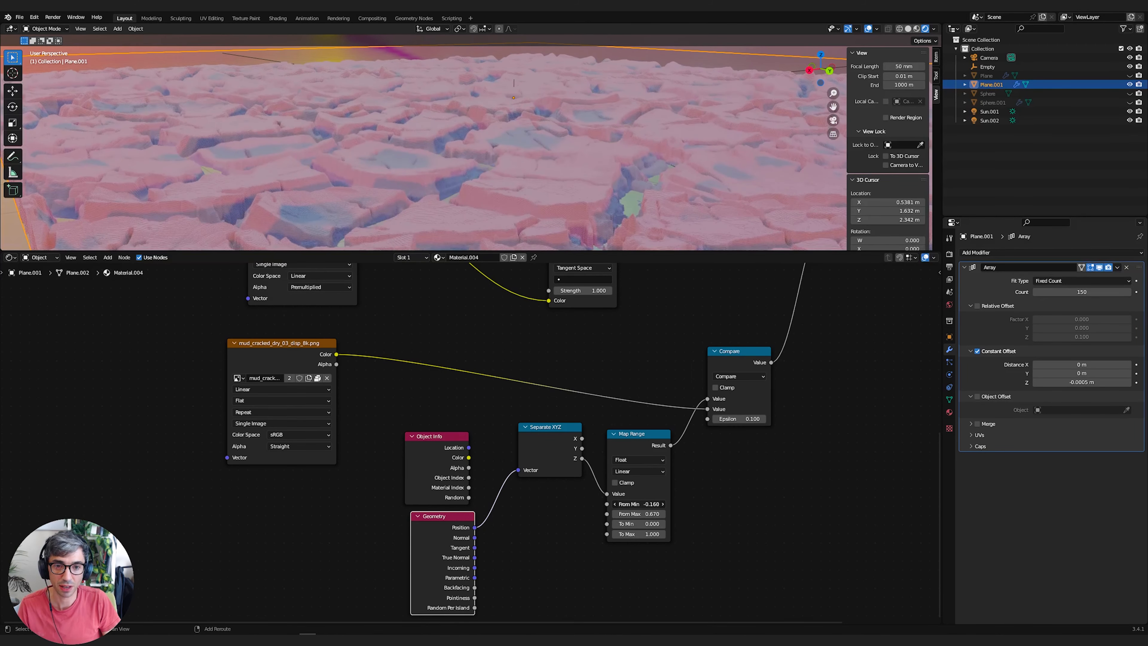
# - Tighten Map Range From Min to -0.04 and From Max to 0.29
pyautogui.moveTo(637, 503); pyautogui.dragTo(656, 504)
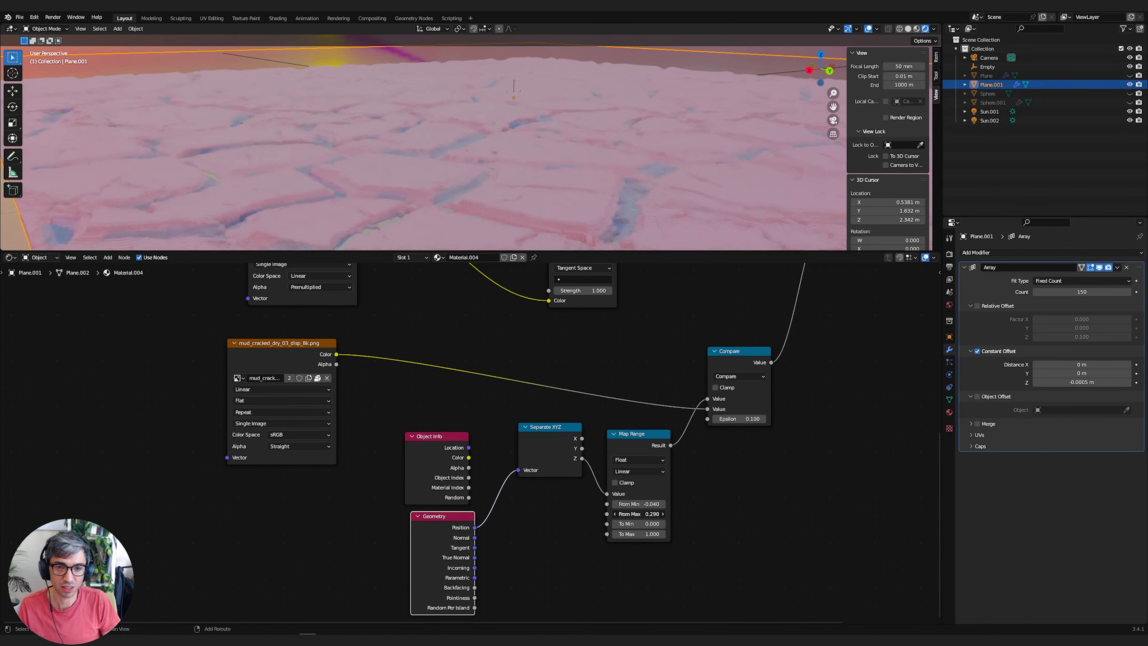
pyautogui.click(646, 513)
pyautogui.write('0.550')
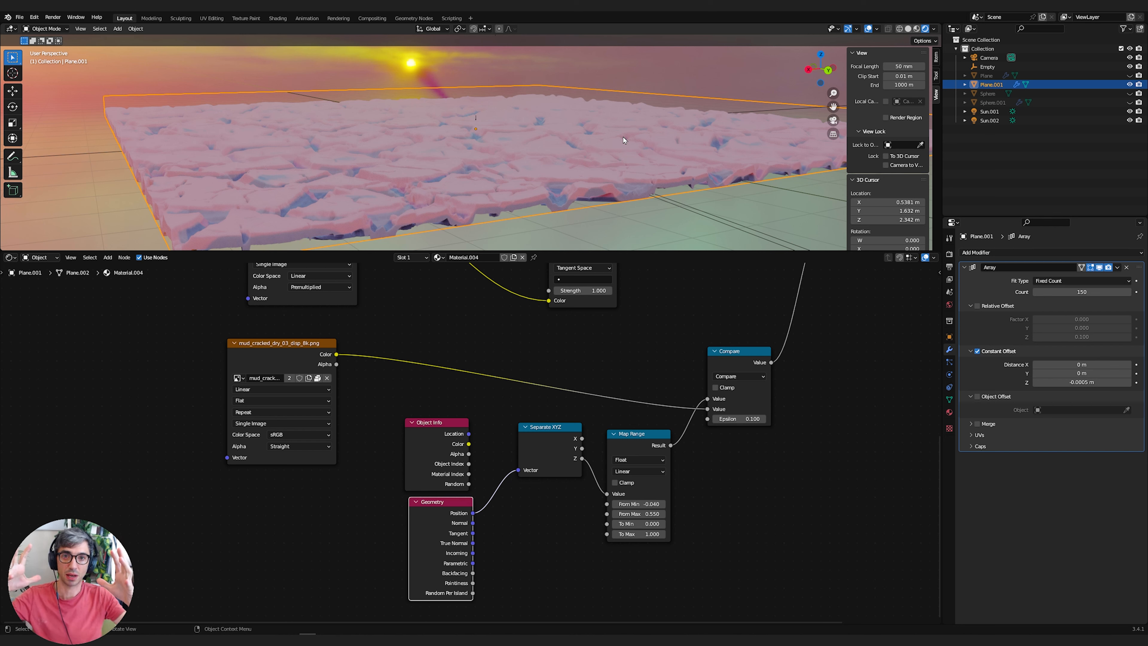
pyautogui.moveTo(642, 327)
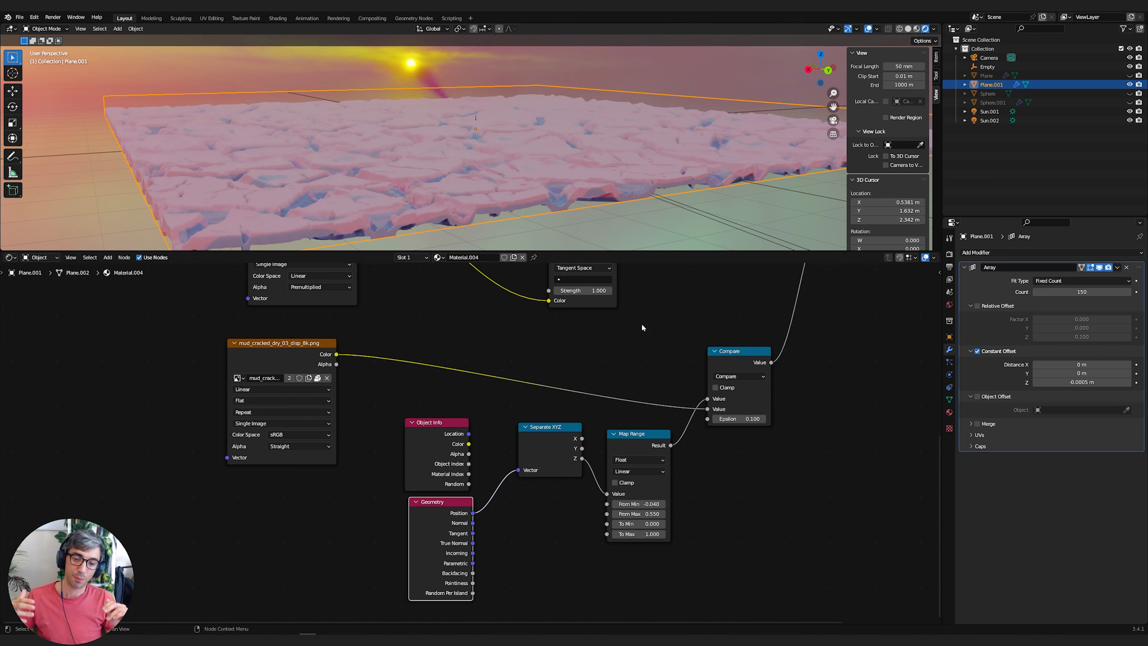